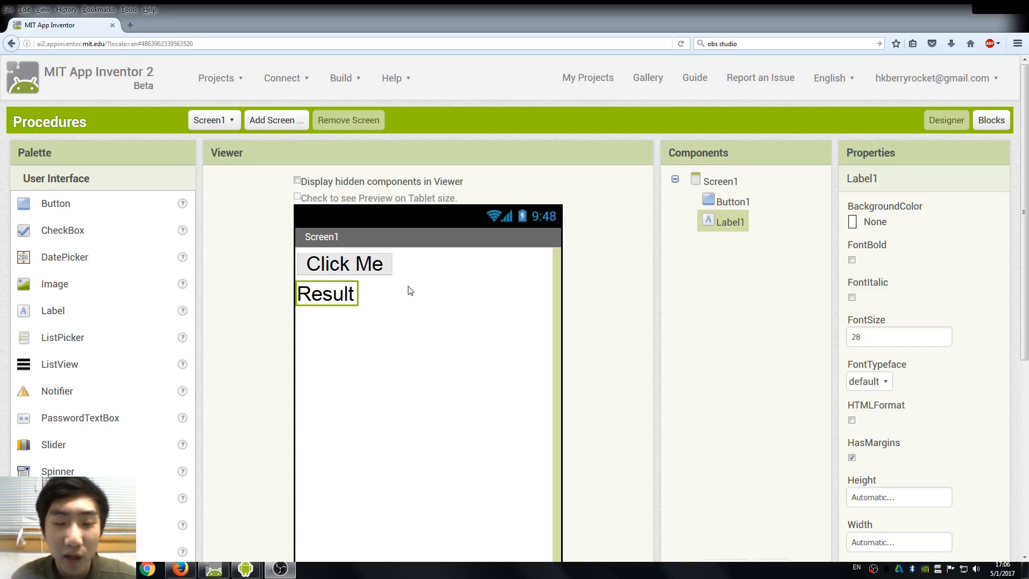
mouse_move(406, 302)
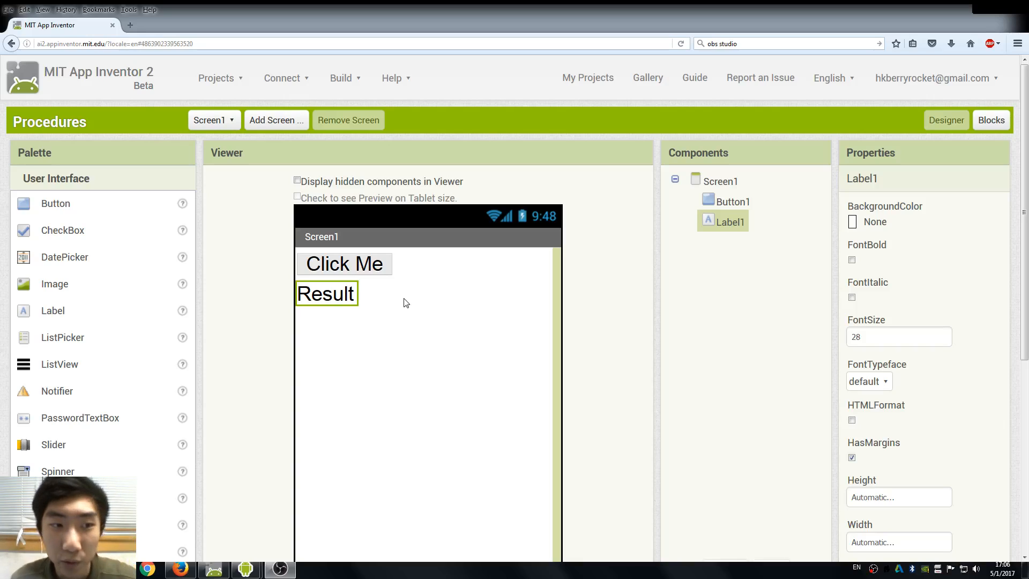
mouse_move(438, 286)
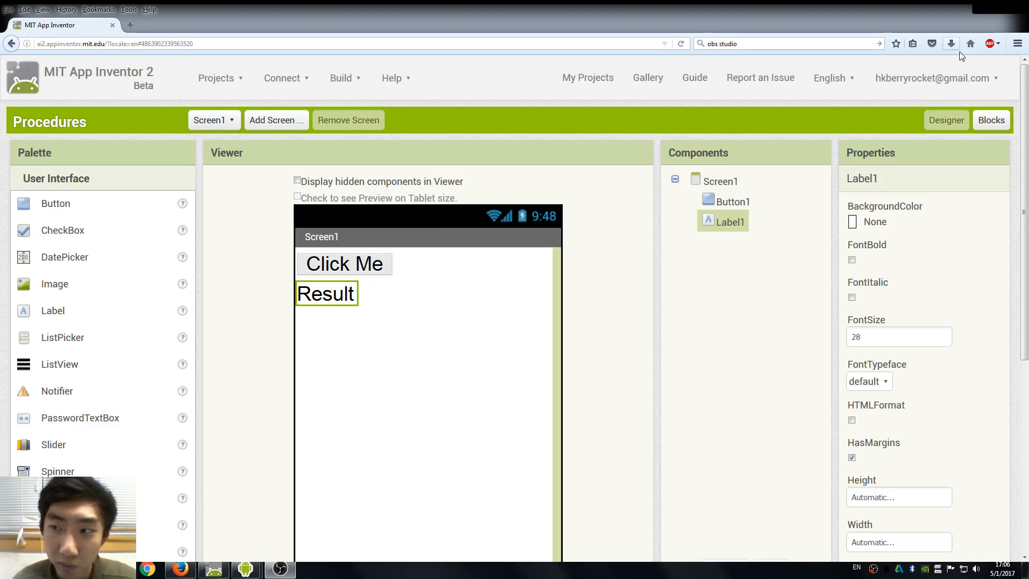
mouse_move(91, 316)
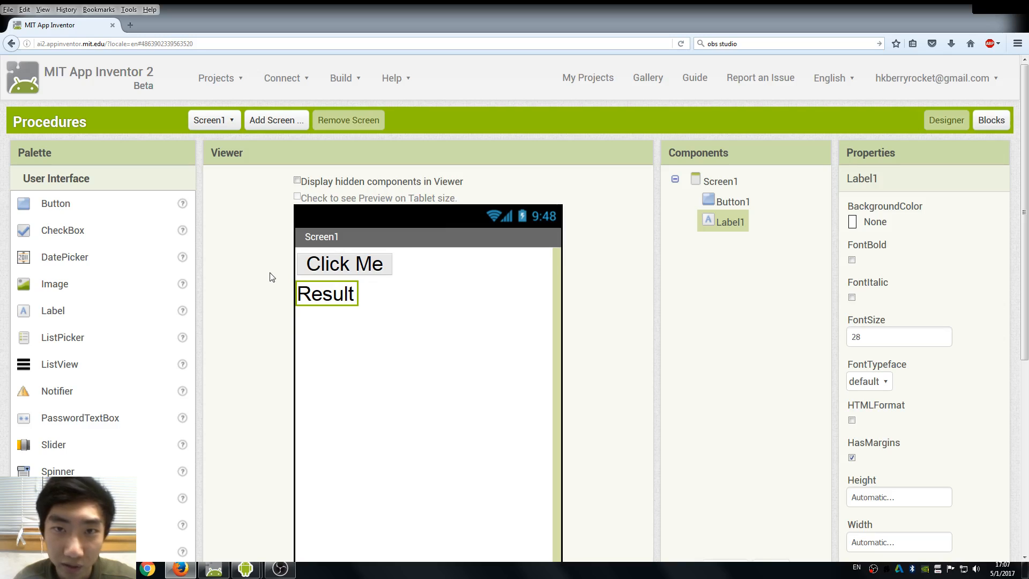
mouse_move(478, 173)
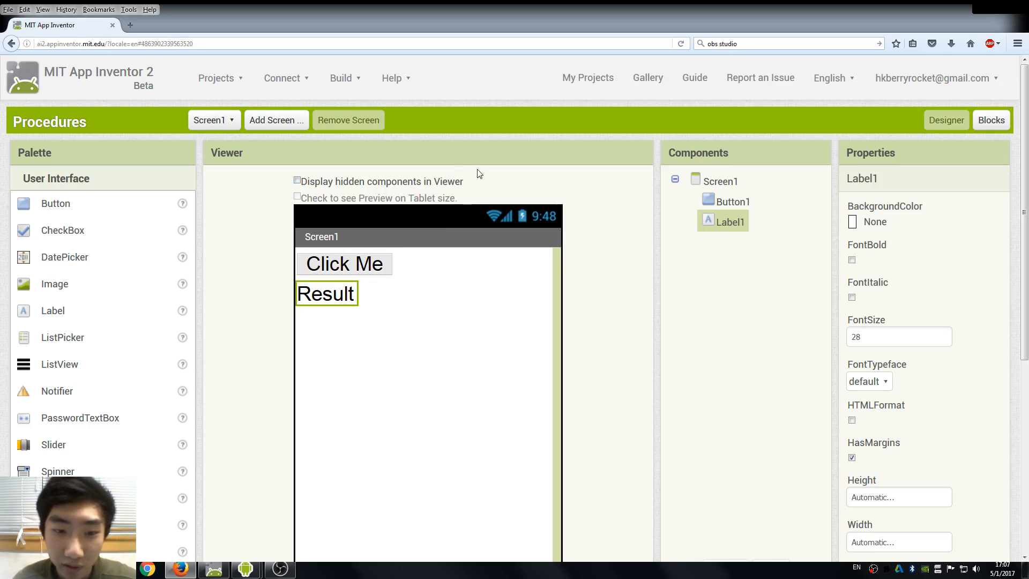
mouse_move(504, 298)
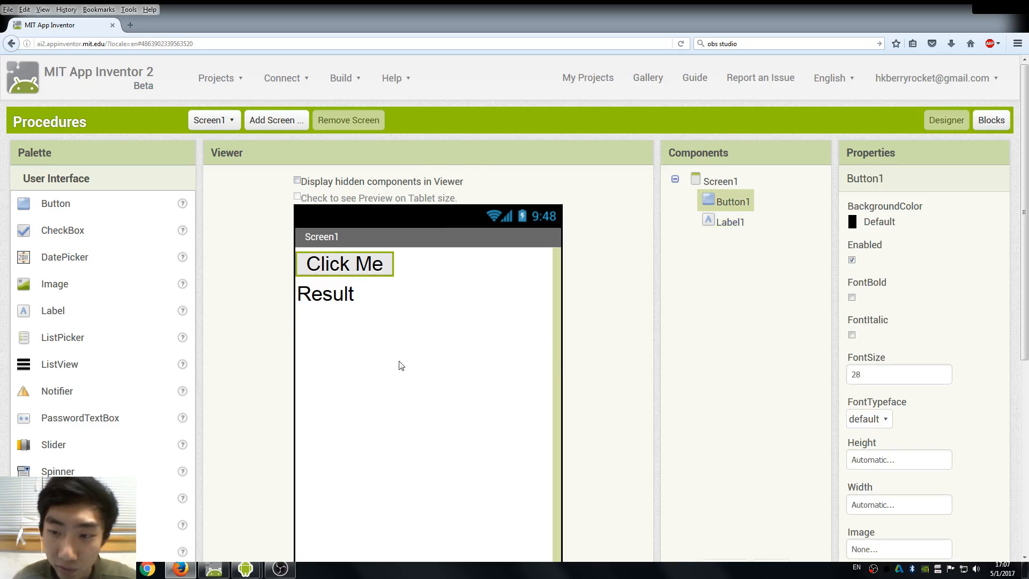
mouse_move(355, 273)
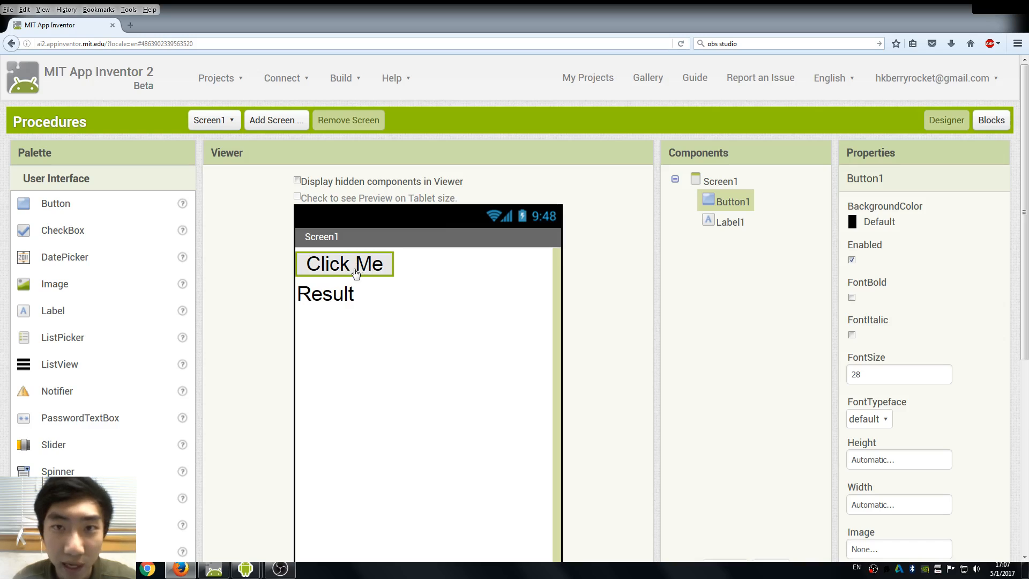
- Select the Result label, then show the Procedures drawer in the Blocks editor
click(326, 293)
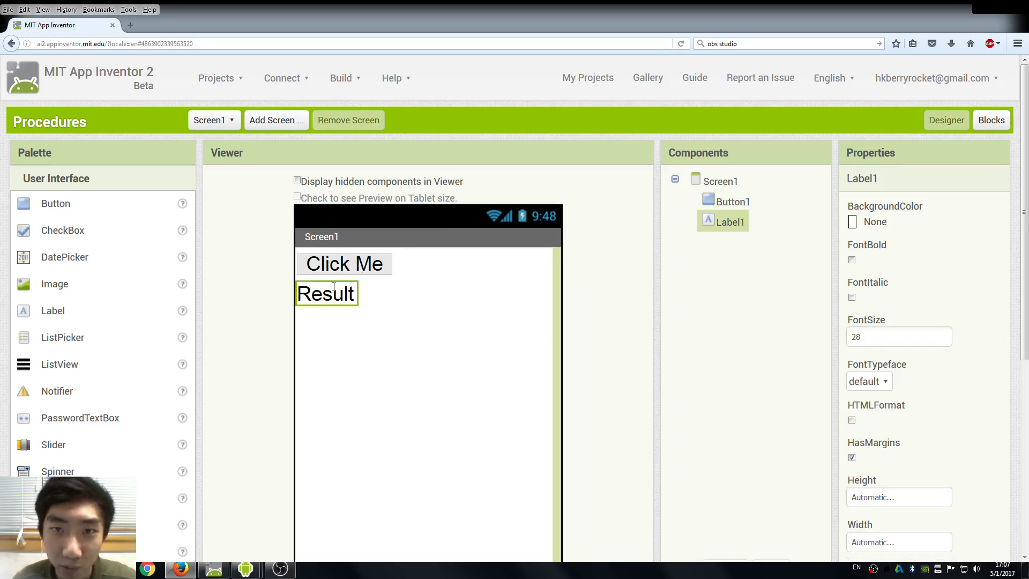
mouse_move(749, 227)
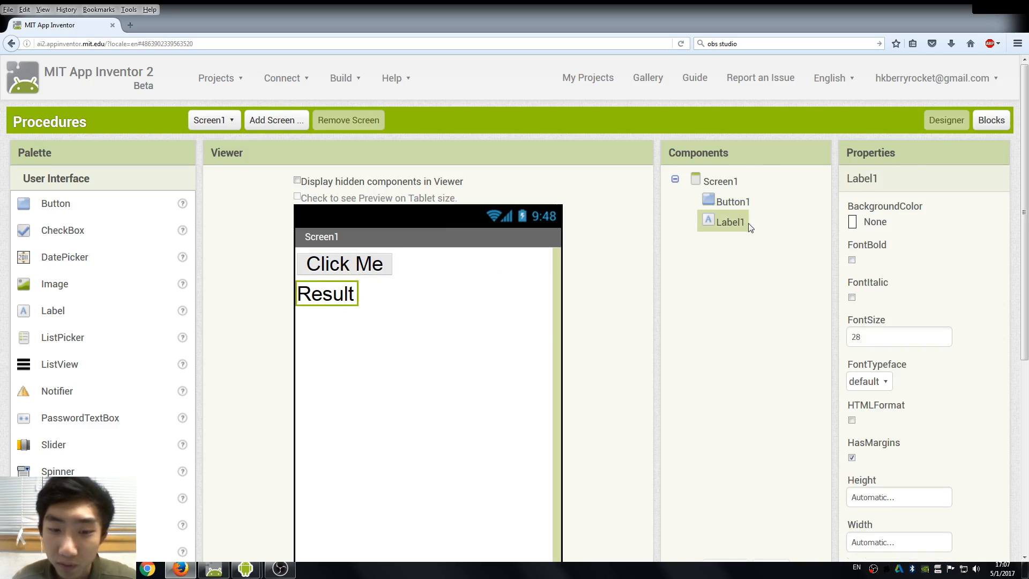
click(991, 120)
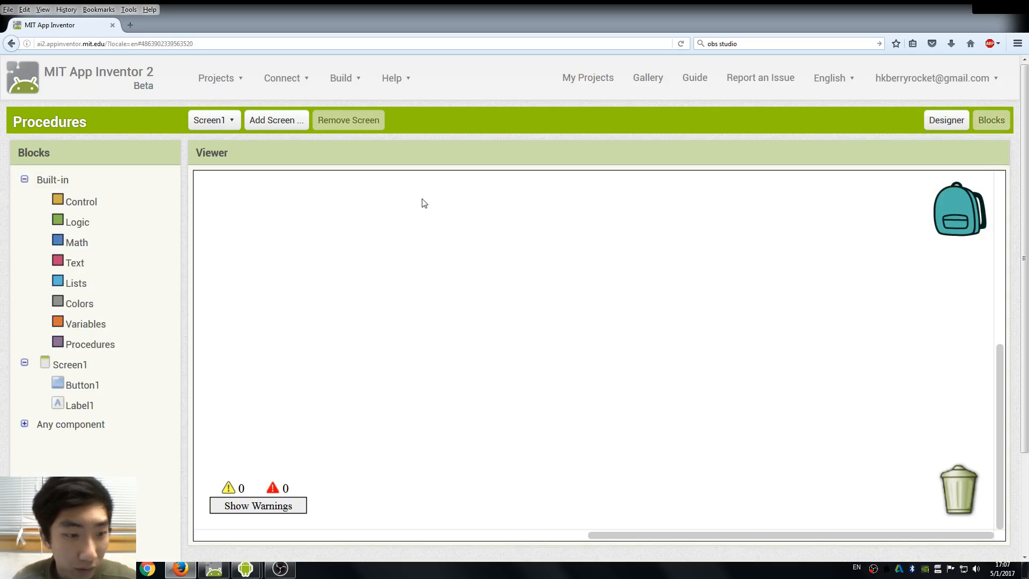
mouse_move(121, 272)
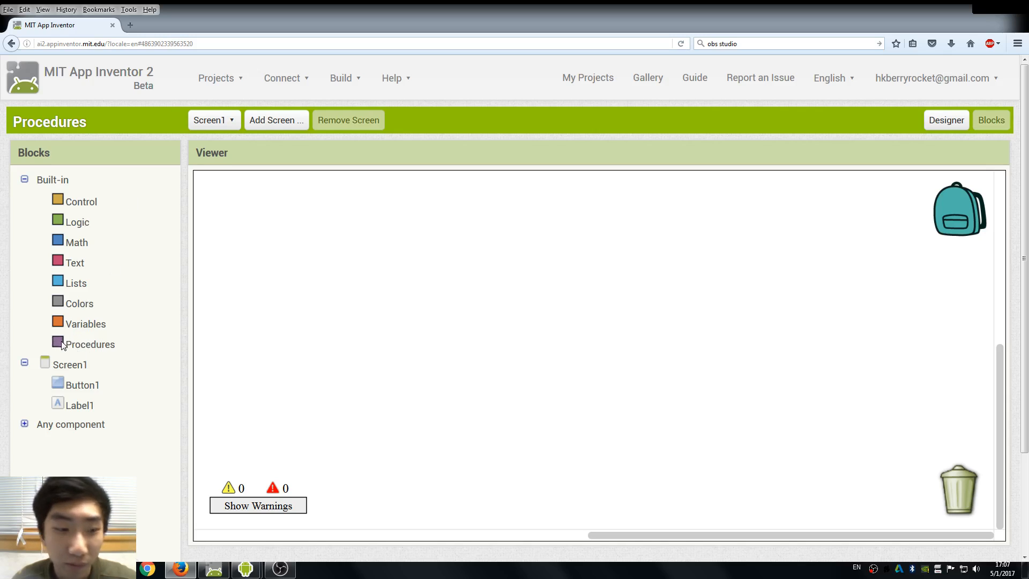
click(90, 344)
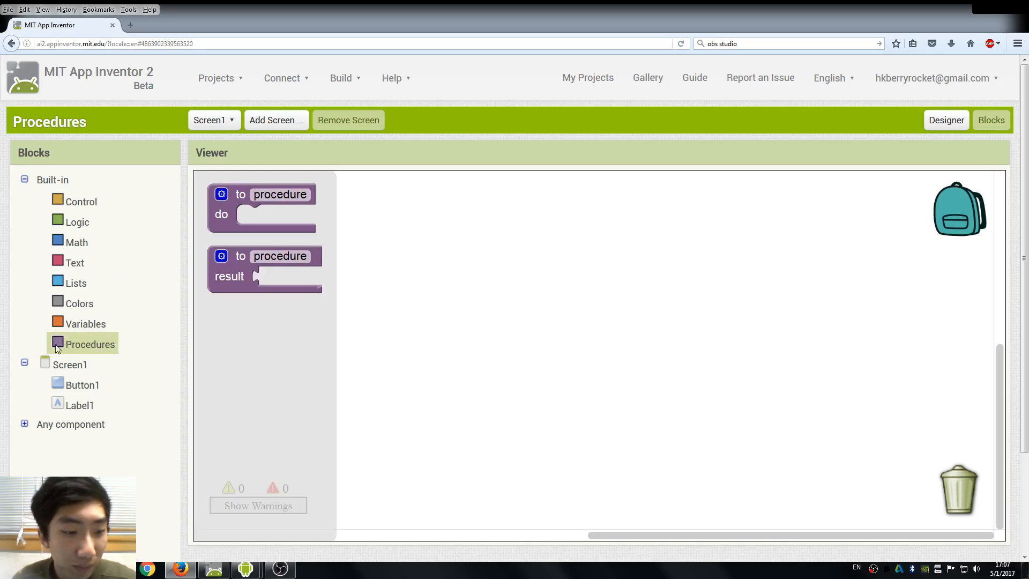
mouse_move(229, 185)
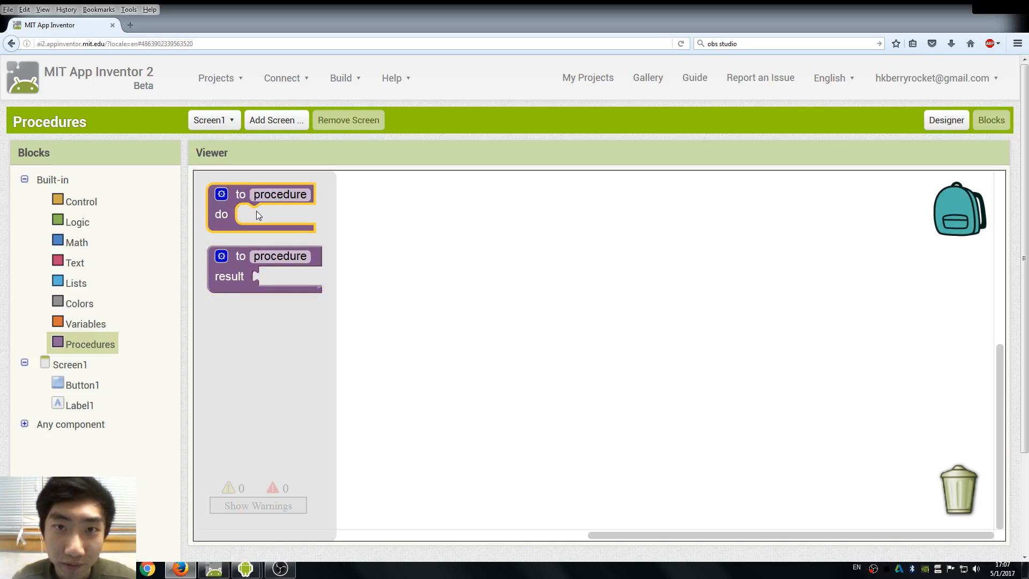
click(258, 278)
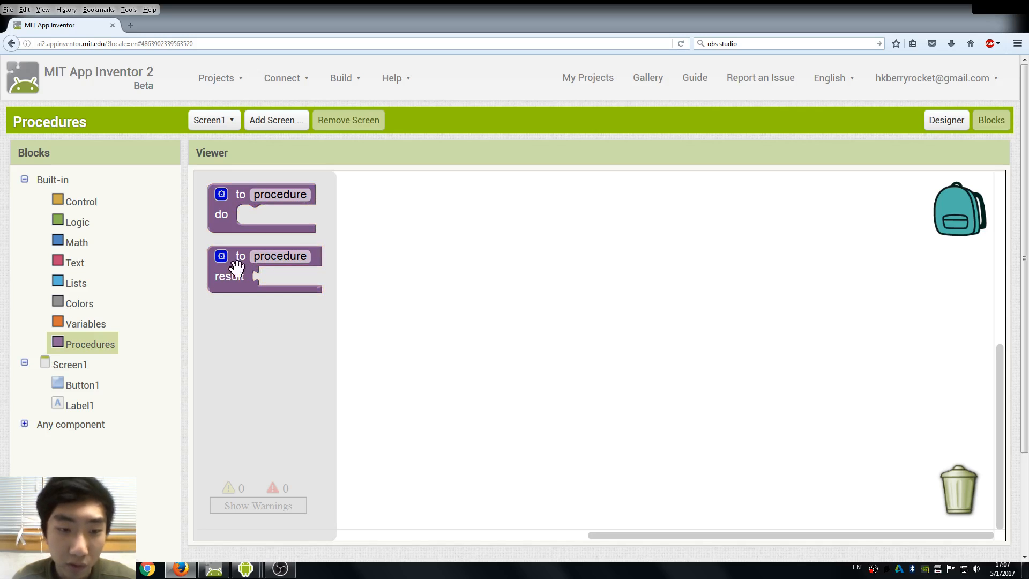
mouse_move(276, 238)
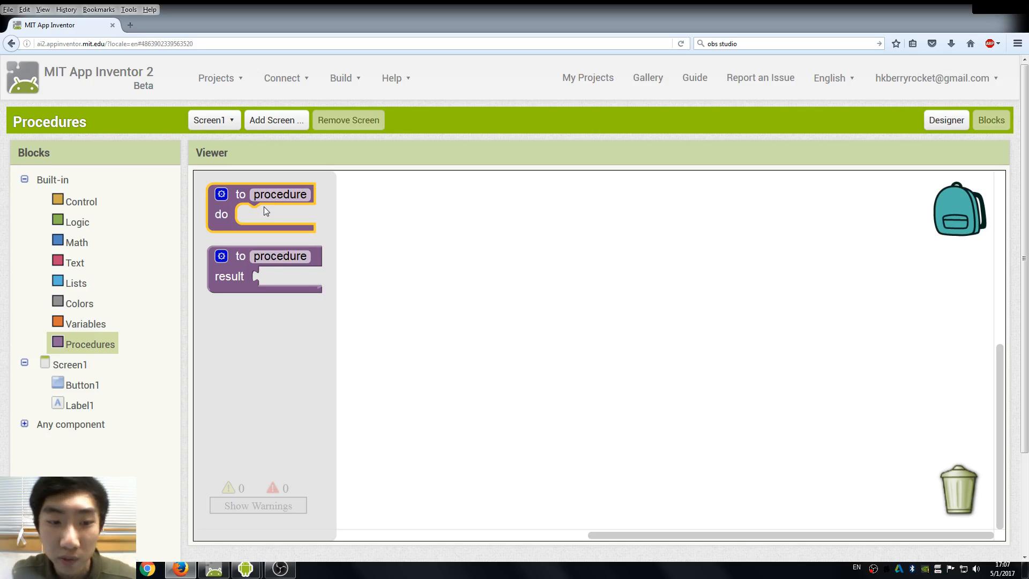
mouse_move(252, 212)
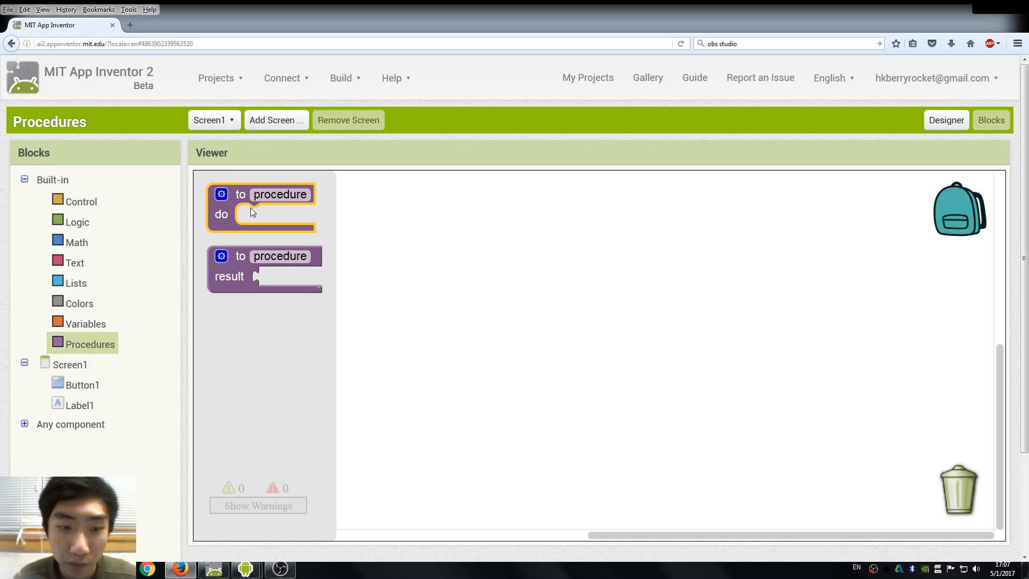
mouse_move(243, 197)
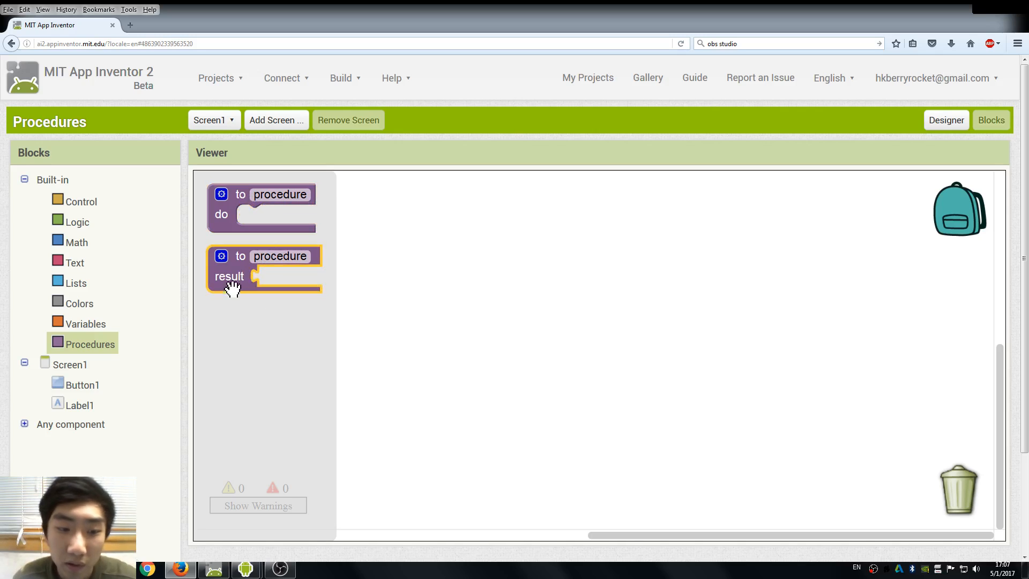
mouse_move(256, 281)
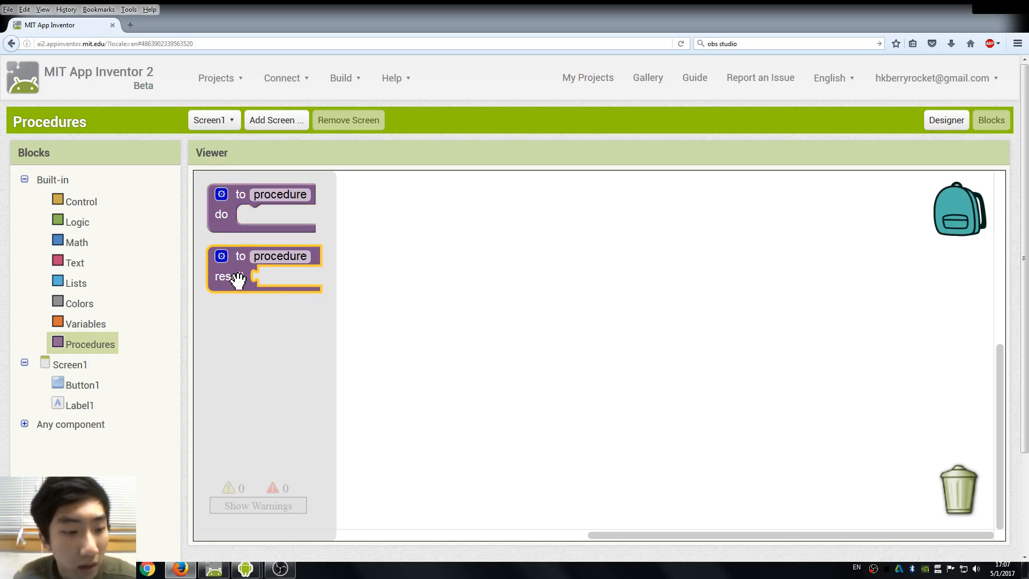
- Place a 'when Button1.Click' handler containing a 'call procedure1' block
click(81, 202)
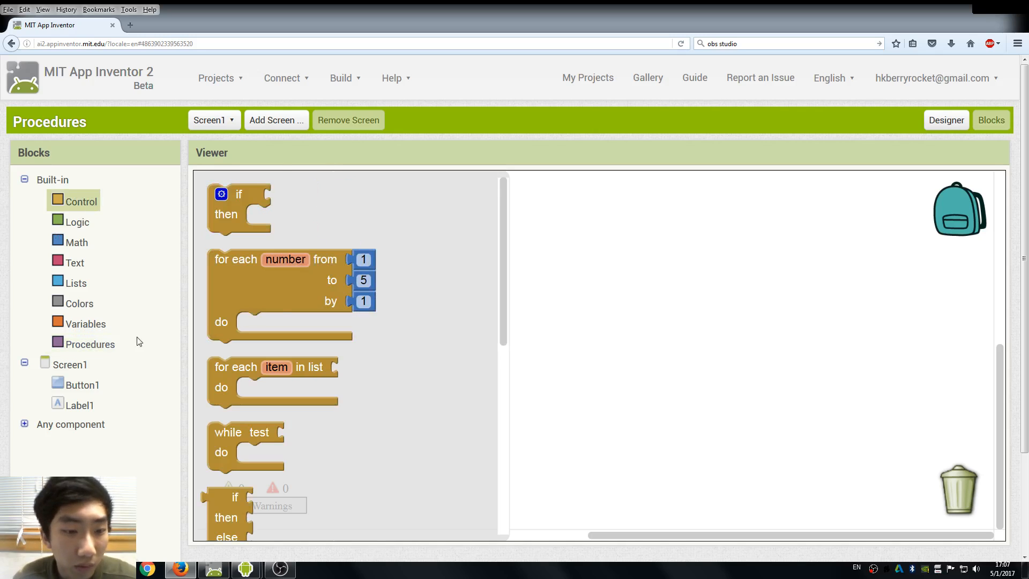
click(82, 385)
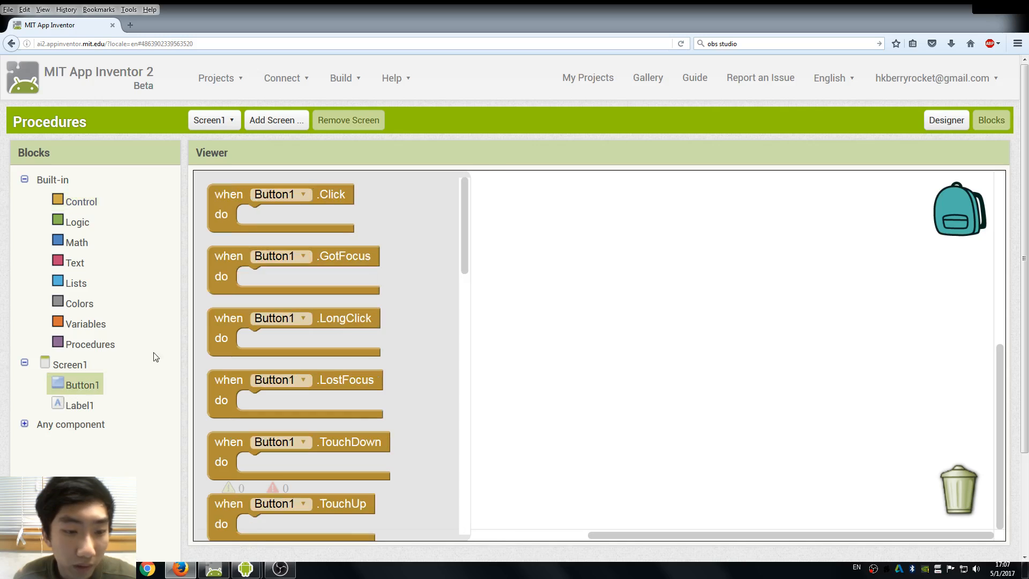
drag(280, 194, 386, 237)
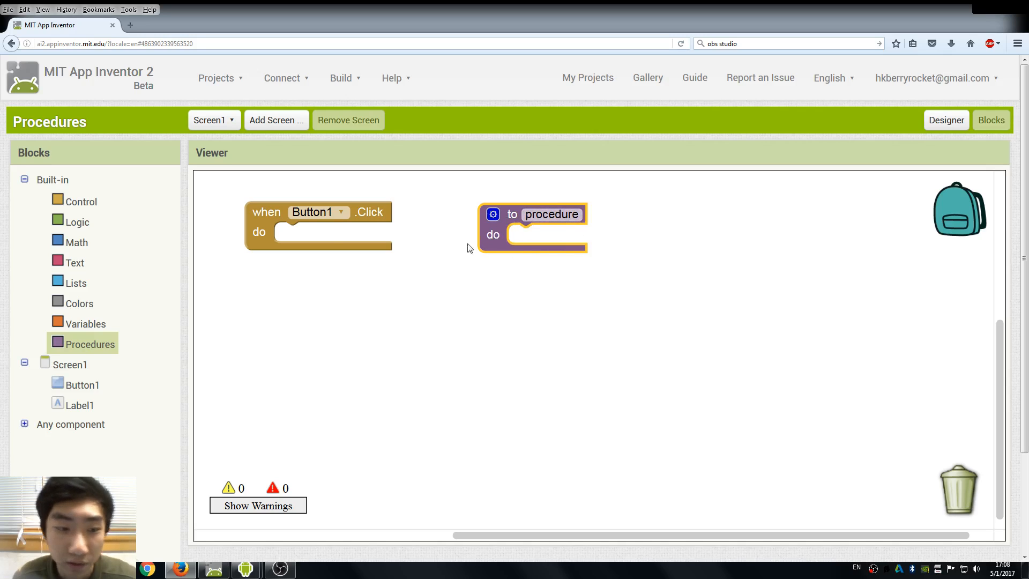
drag(548, 214, 341, 234)
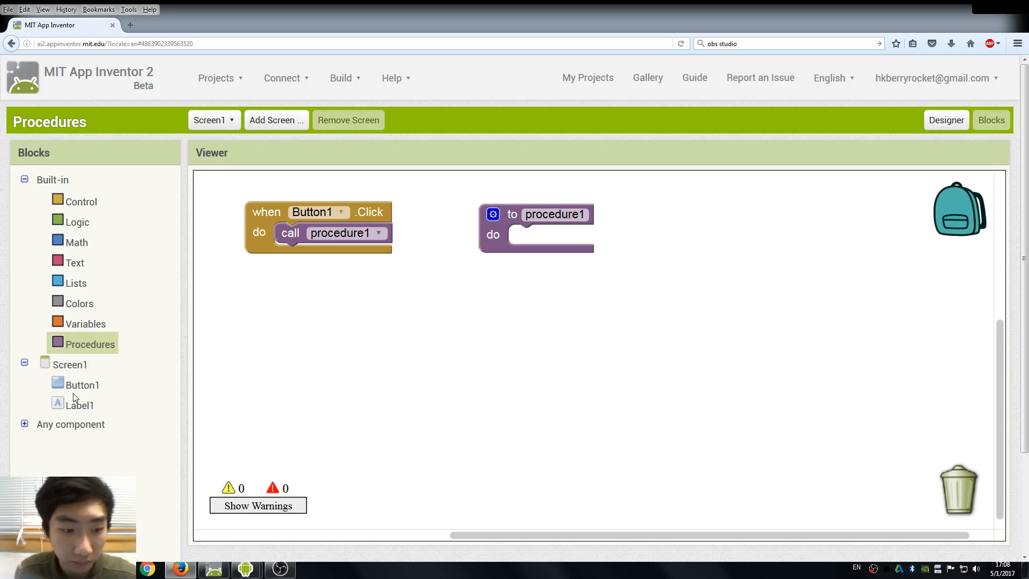
- Put 'set Label1.Text to' with the text string 'Procedure1' inside procedure1
click(79, 405)
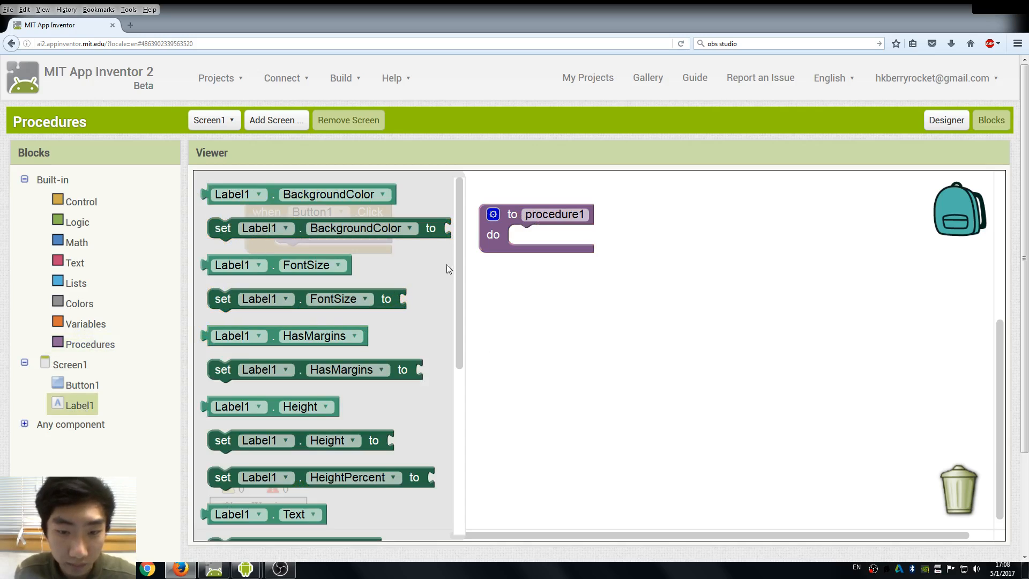
scroll(down, 3)
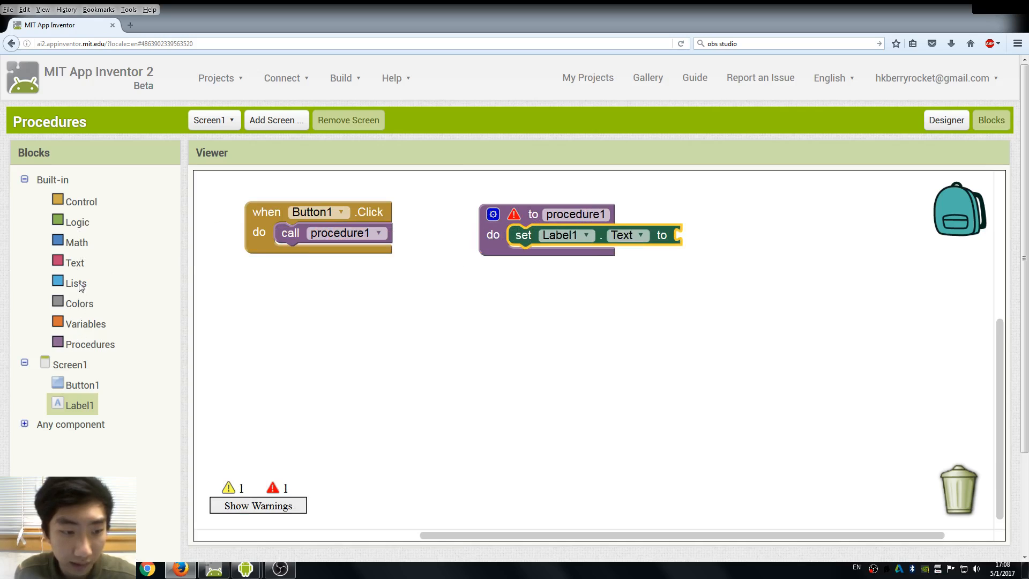
click(75, 263)
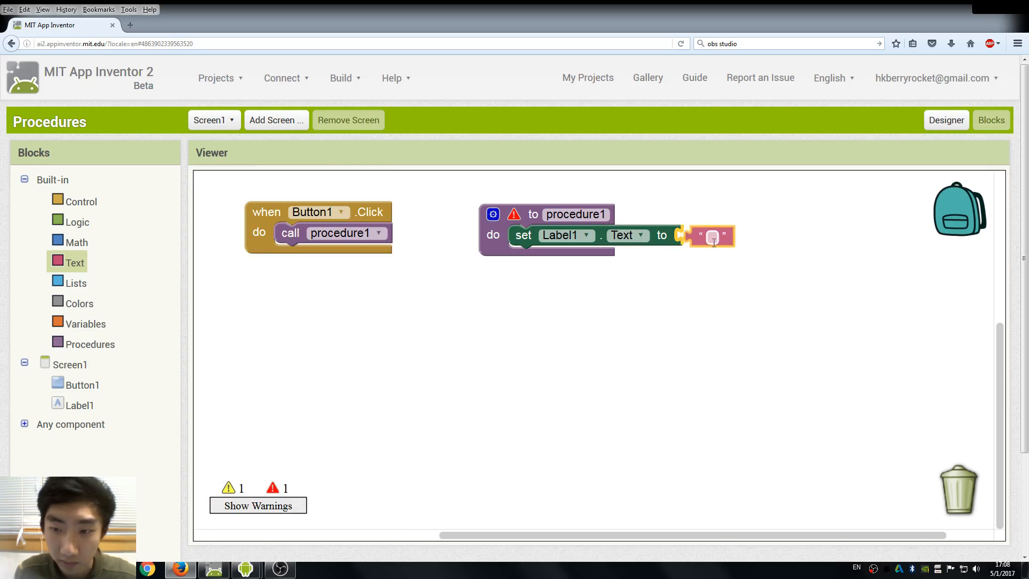
text(Pi)
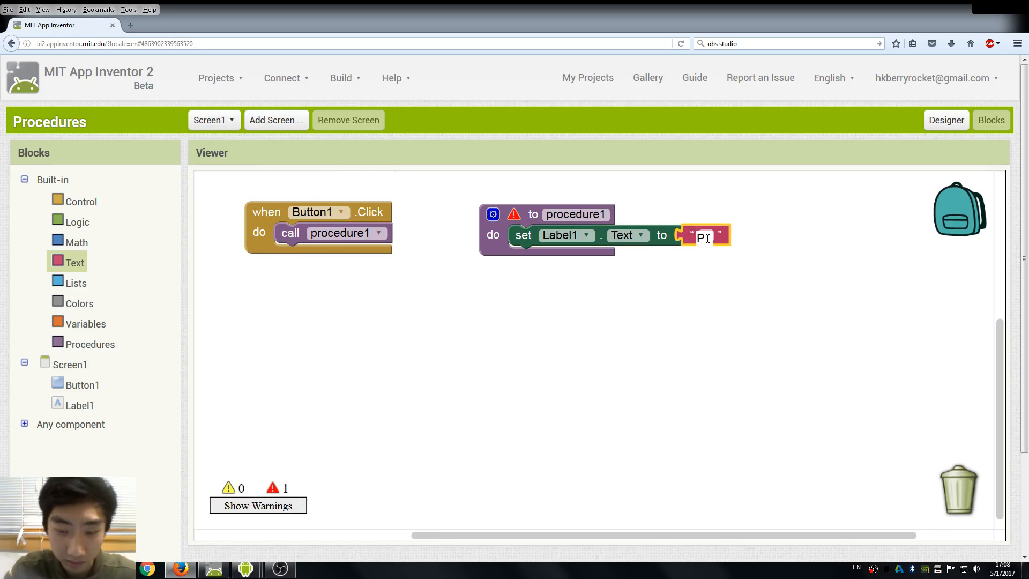
text(rocedure)
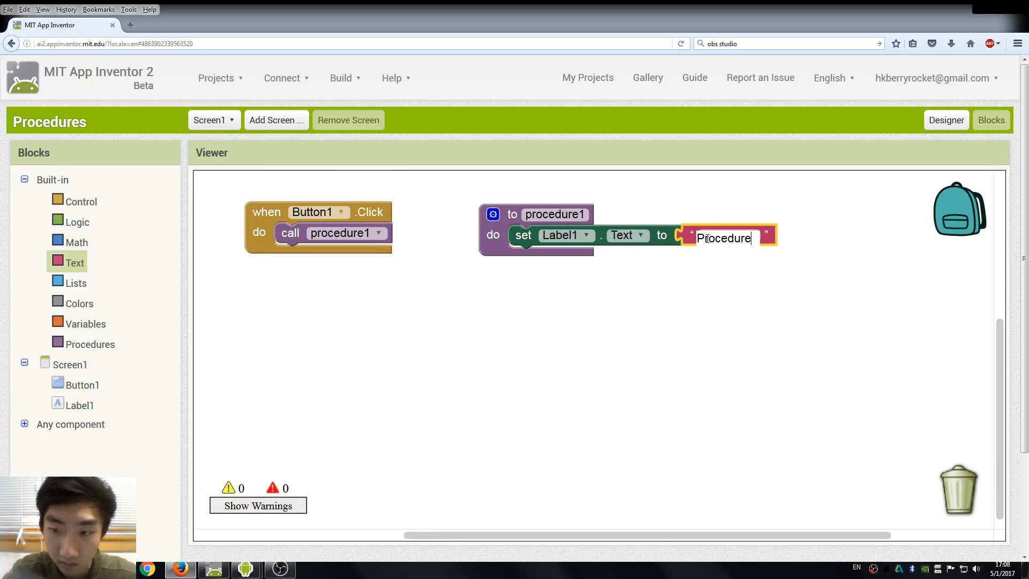
click(697, 374)
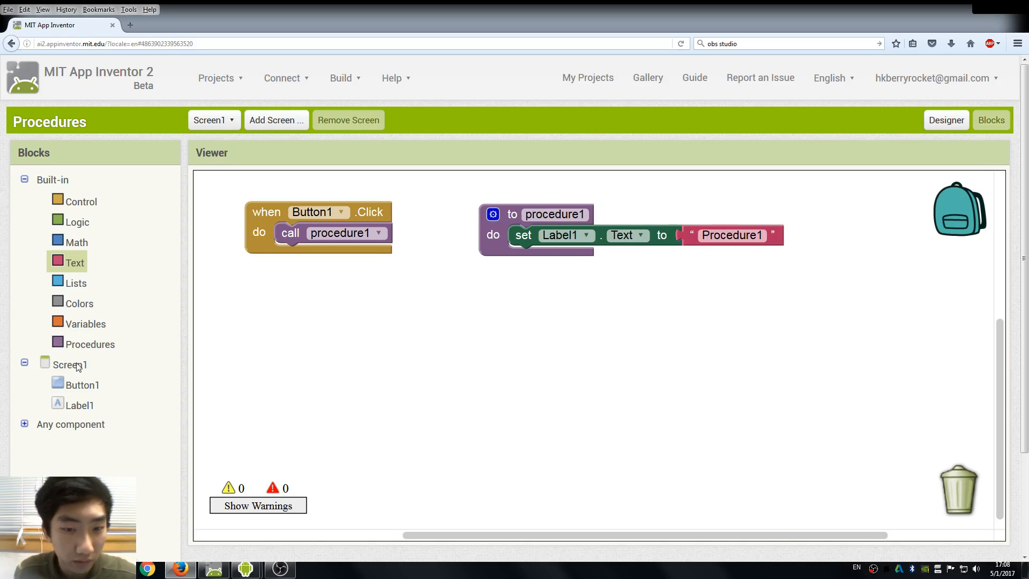
- Add a result-returning procedure2 below procedure1 whose result is the text 'Procedure2'
click(90, 344)
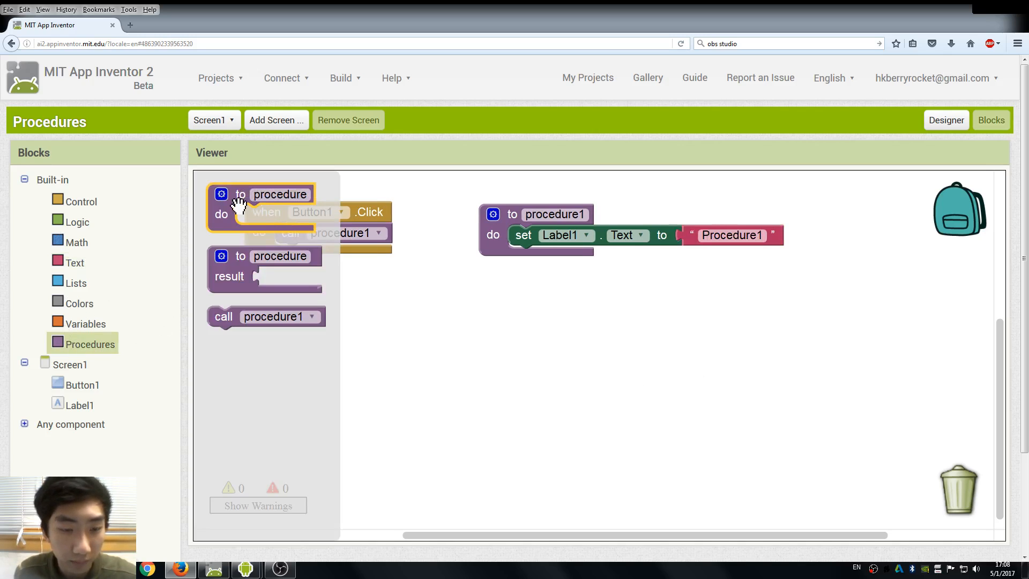
drag(263, 266, 553, 331)
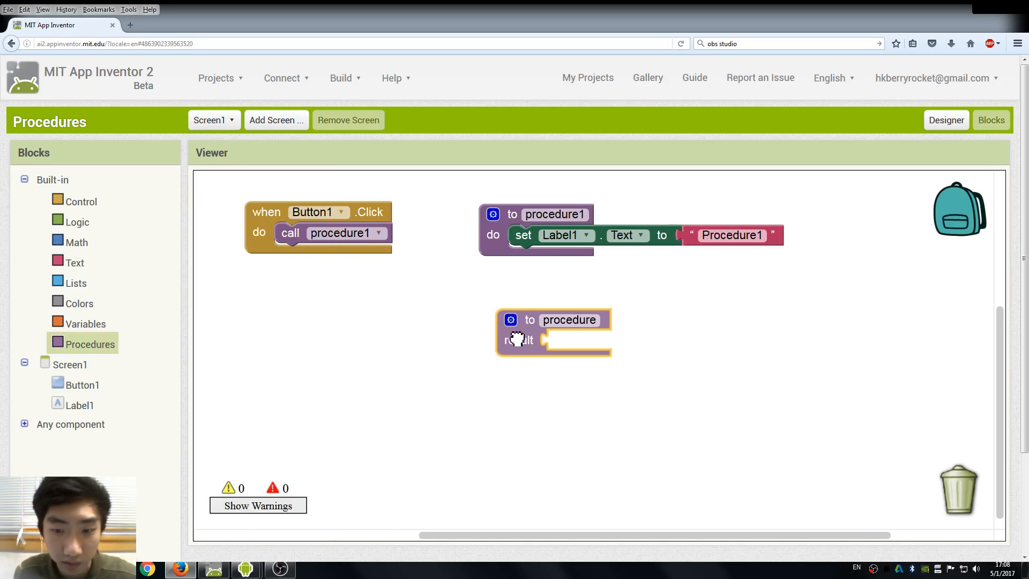
drag(554, 331, 535, 296)
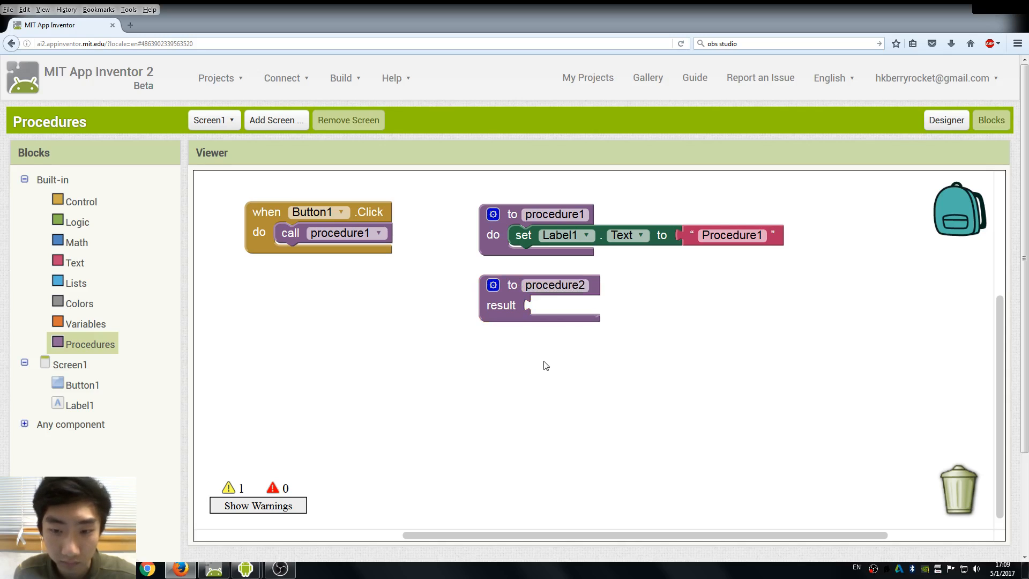
mouse_move(76, 212)
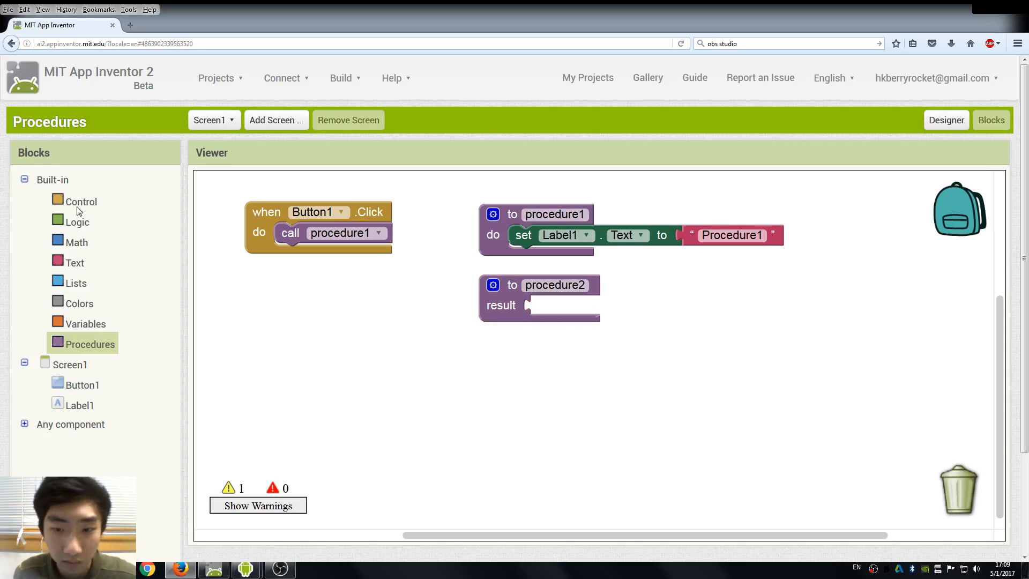
mouse_move(62, 260)
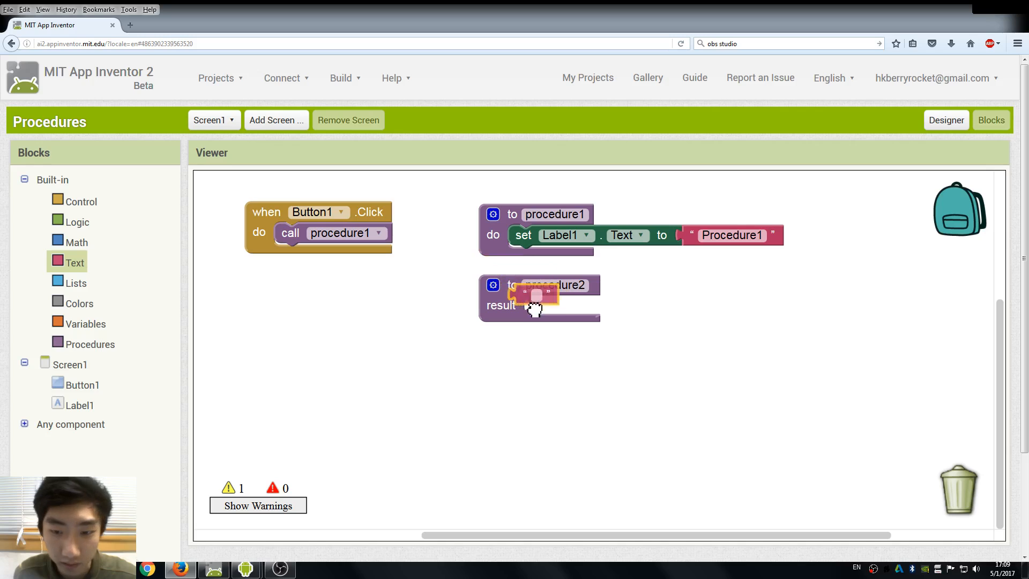
click(550, 306)
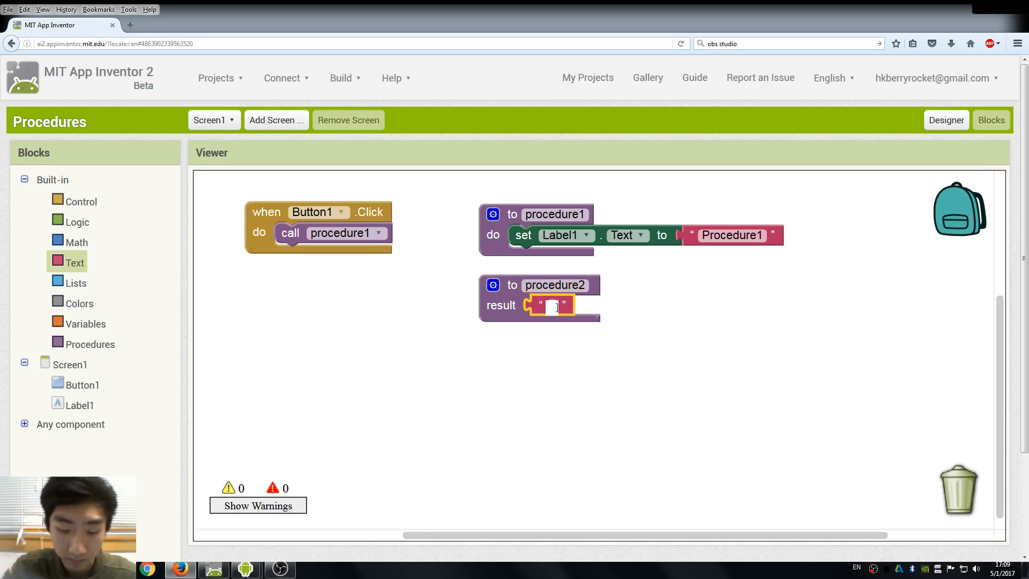
text(Procedure2)
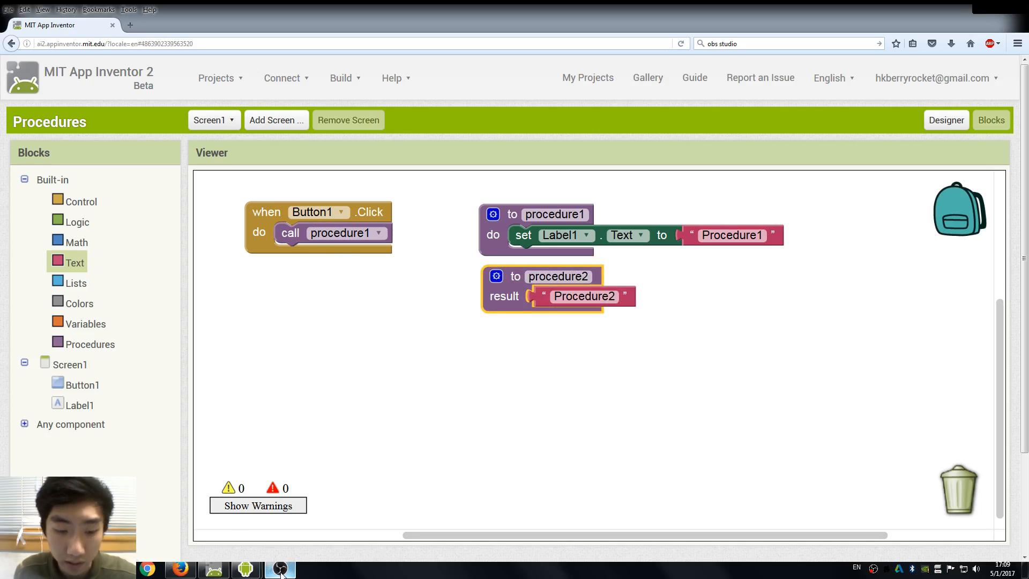
mouse_move(342, 373)
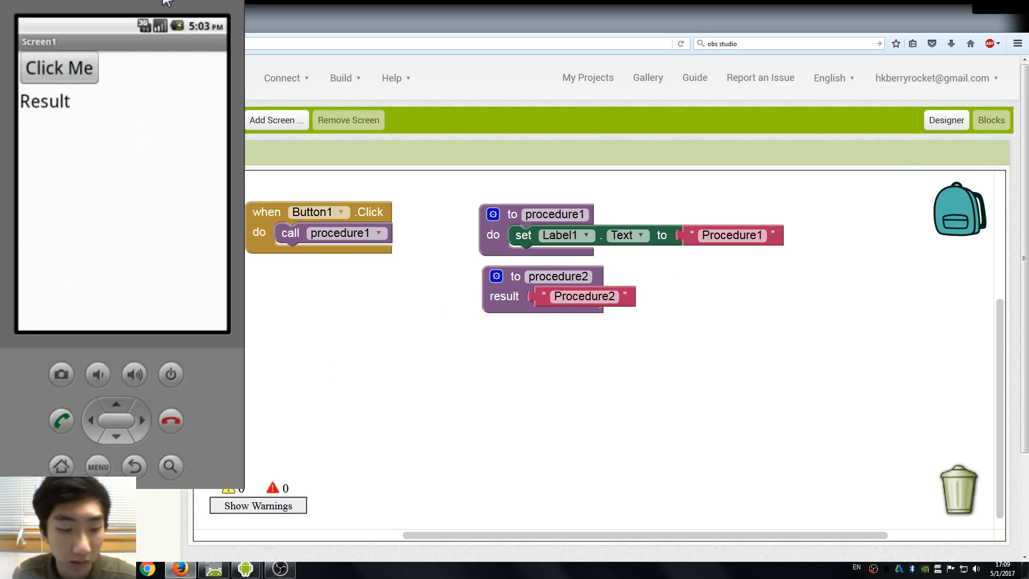
mouse_move(307, 514)
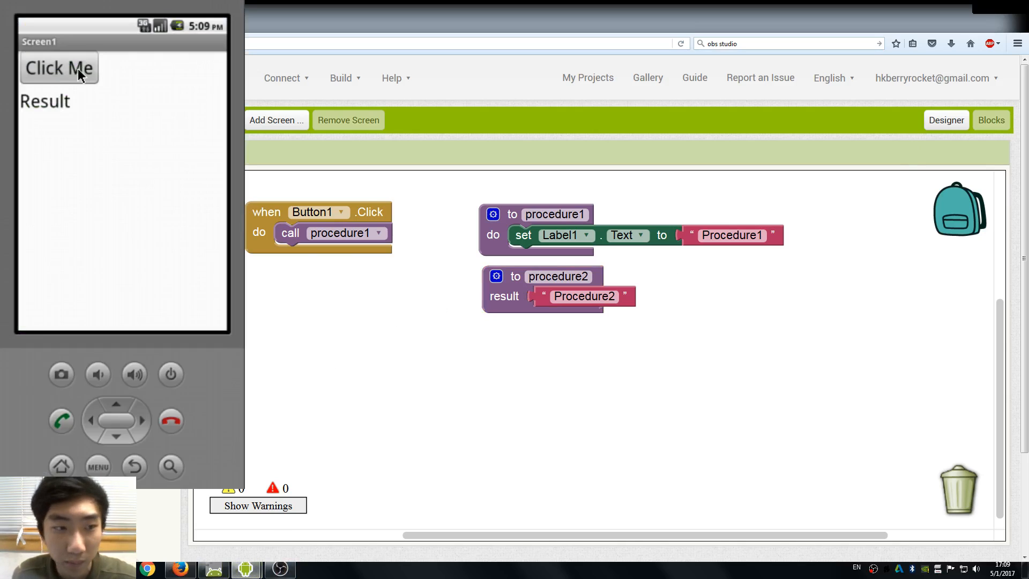
mouse_move(501, 211)
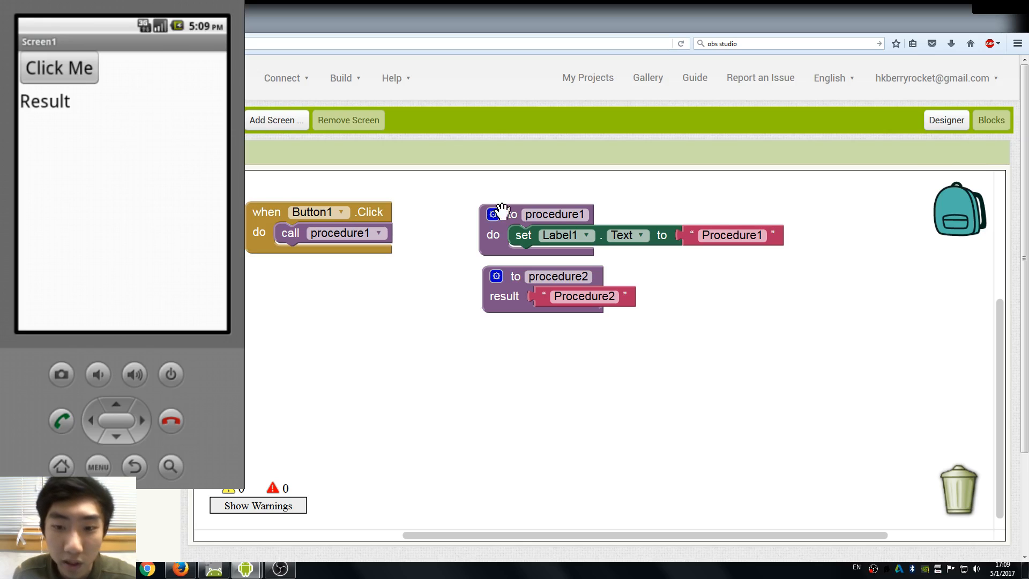
- Tap Click Me in the emulator so the label shows 'Procedure1'
click(59, 68)
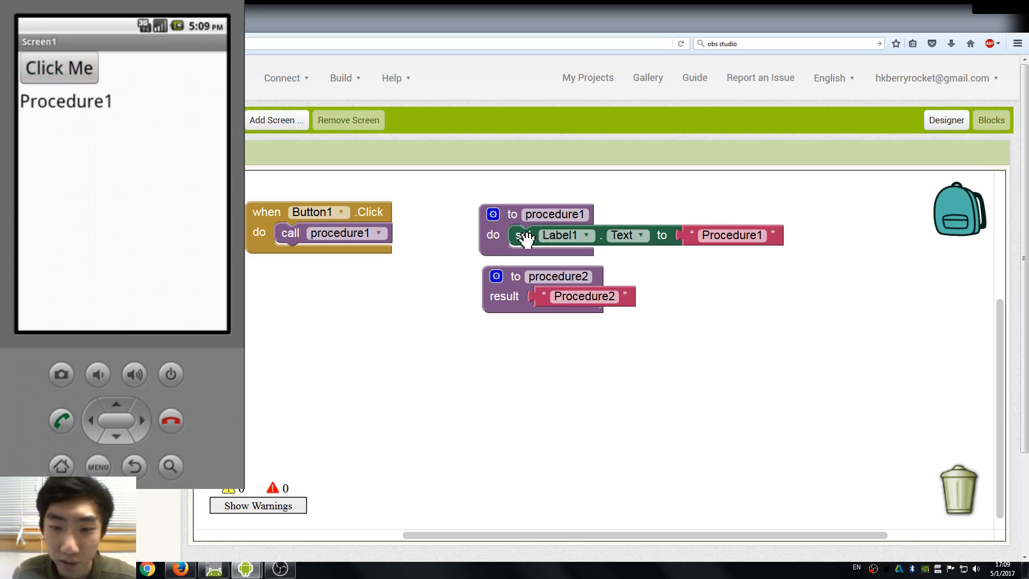
mouse_move(530, 242)
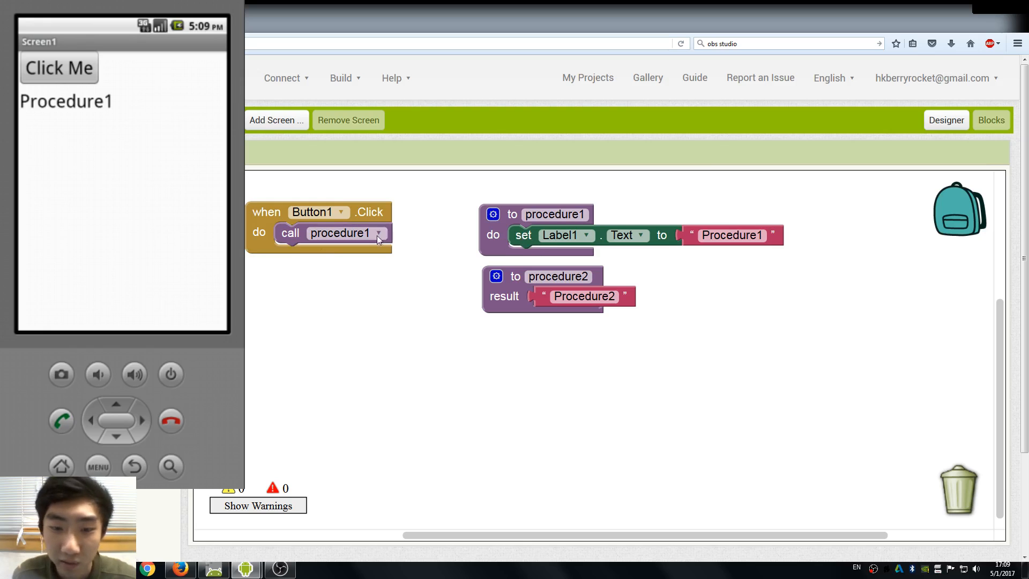
drag(521, 234, 328, 295)
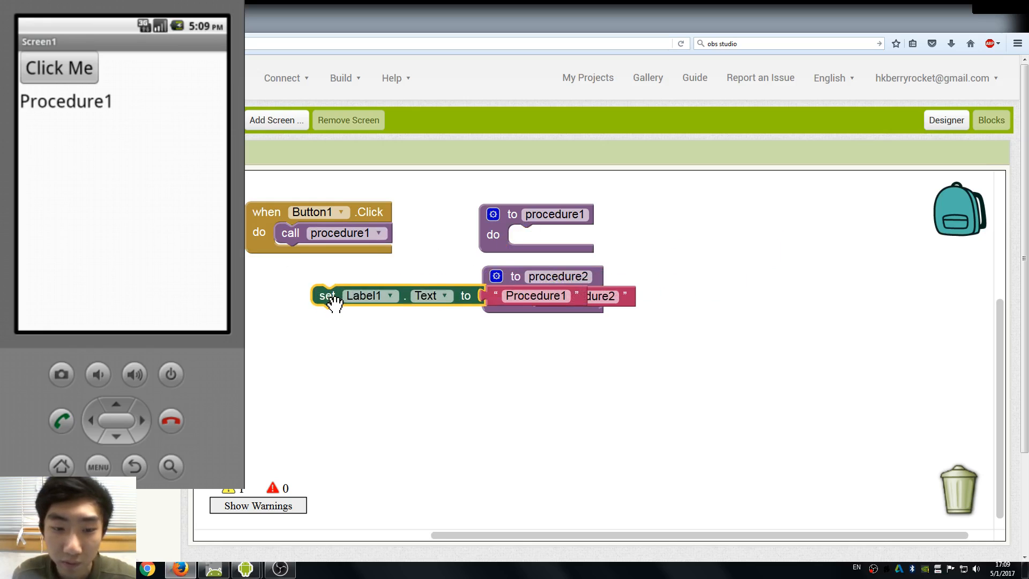
drag(328, 296, 308, 251)
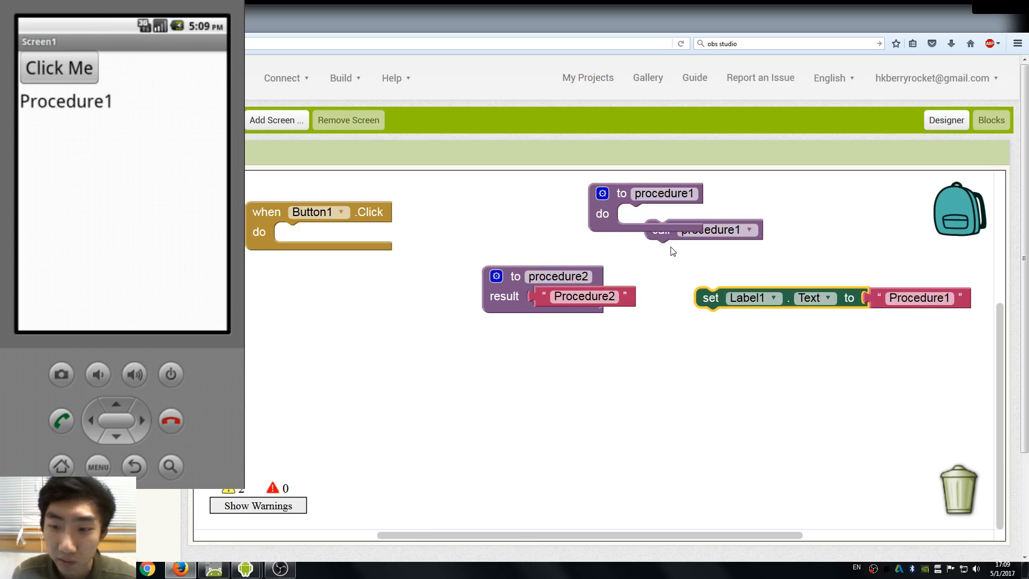
drag(702, 230, 328, 232)
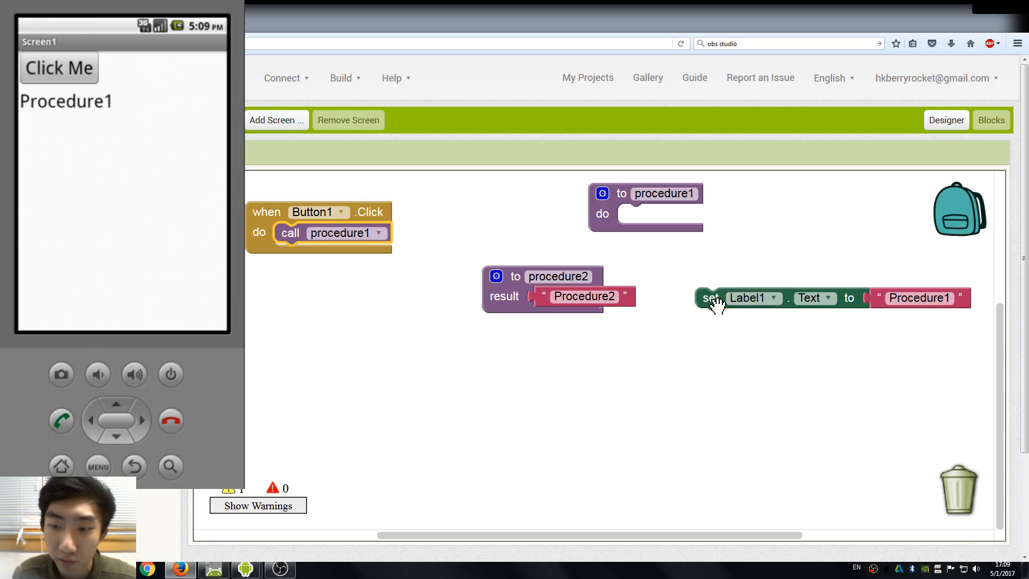
drag(710, 298, 568, 223)
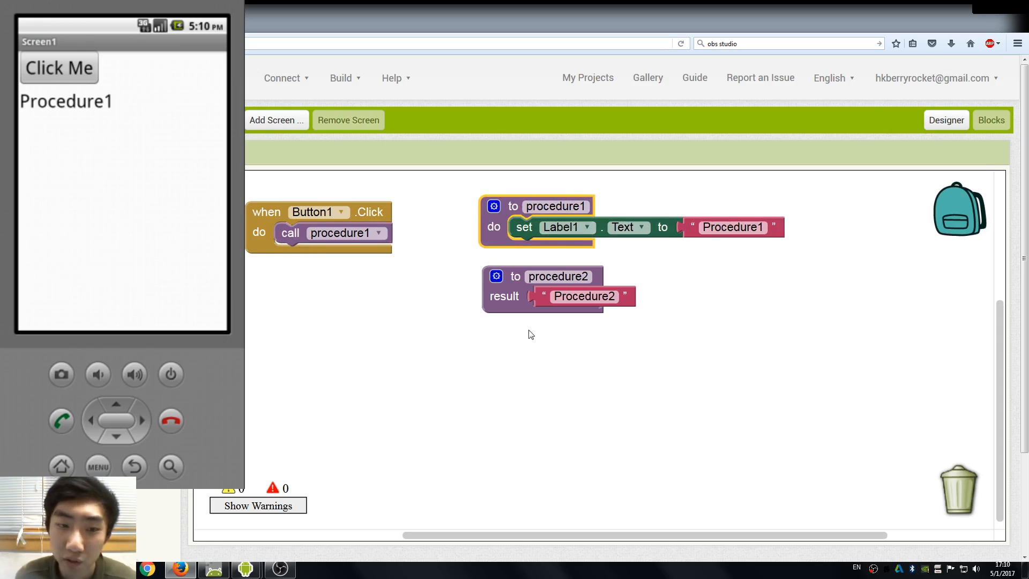
mouse_move(548, 218)
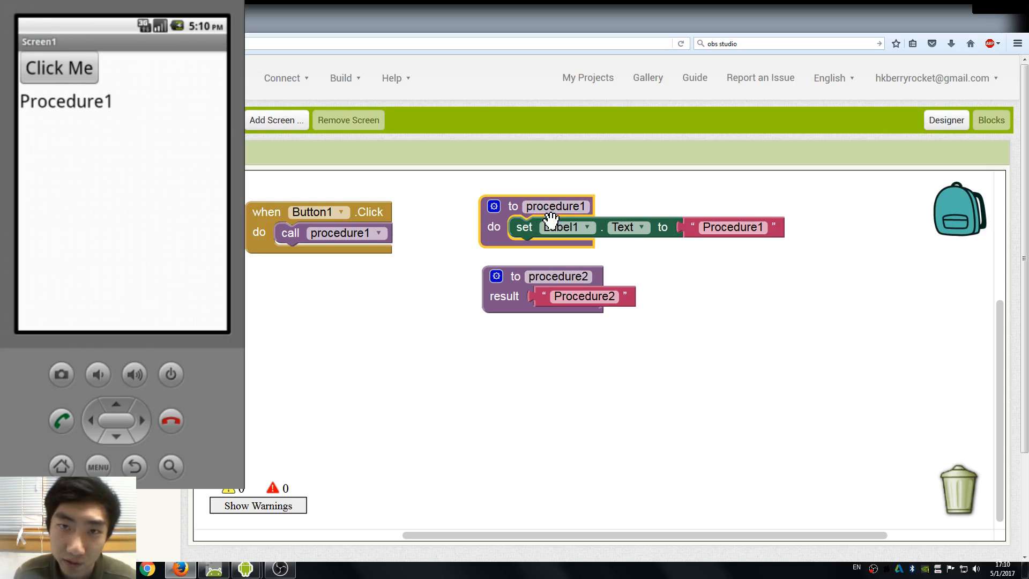
mouse_move(550, 221)
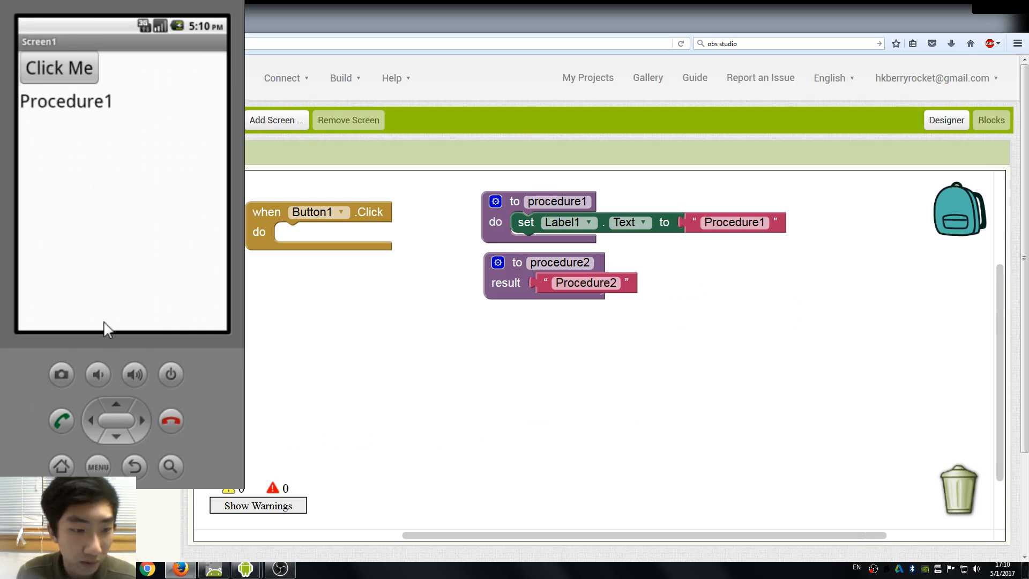
mouse_move(101, 314)
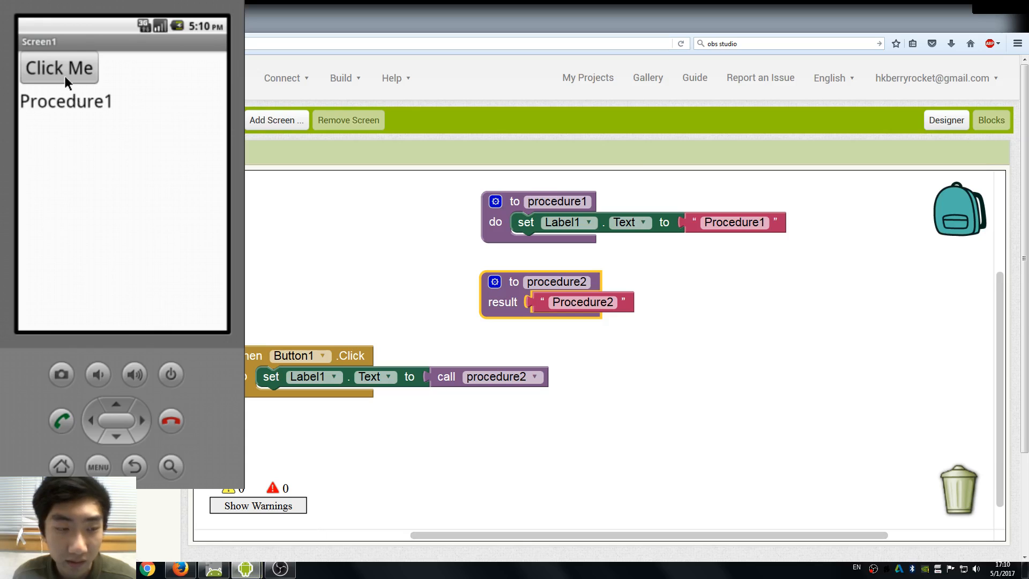
mouse_move(68, 116)
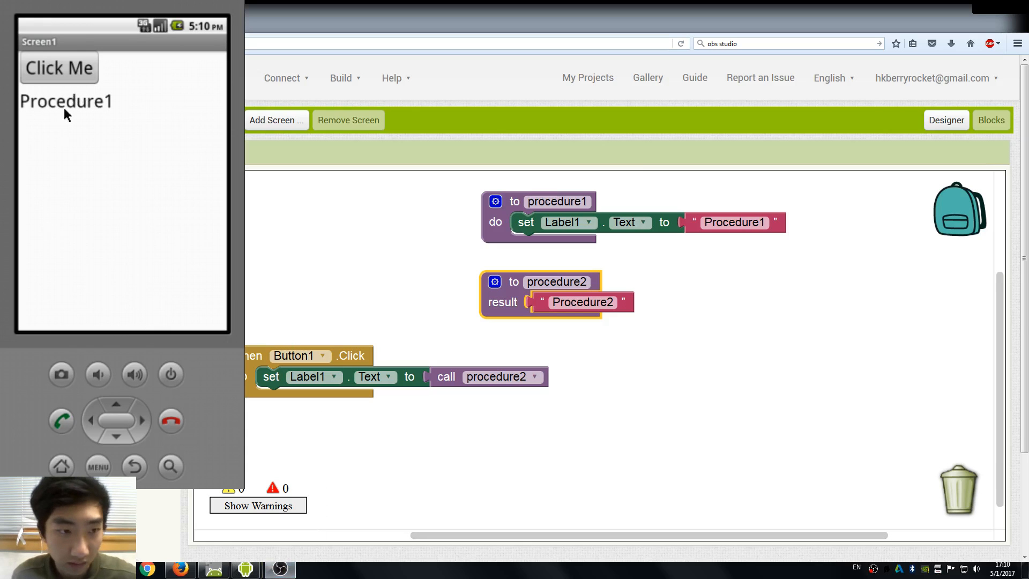
mouse_move(68, 80)
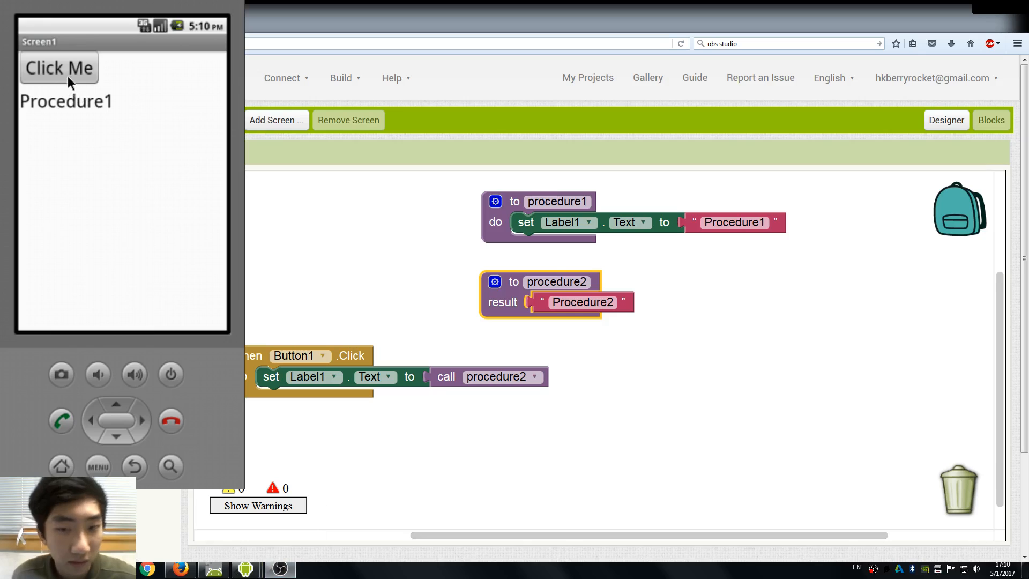
- Tap Click Me in the emulator to show procedure2's result on the label
click(58, 68)
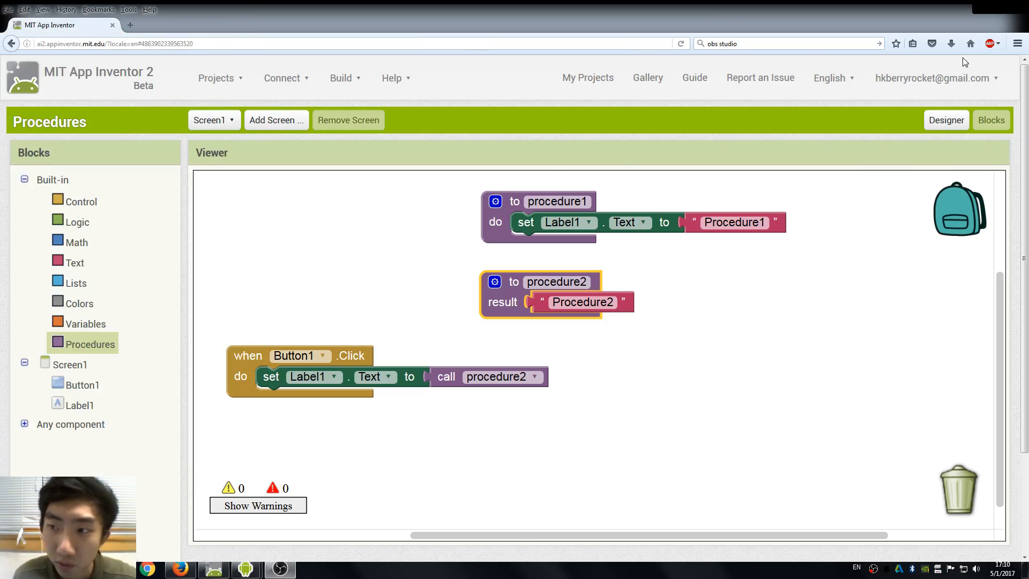
mouse_move(252, 357)
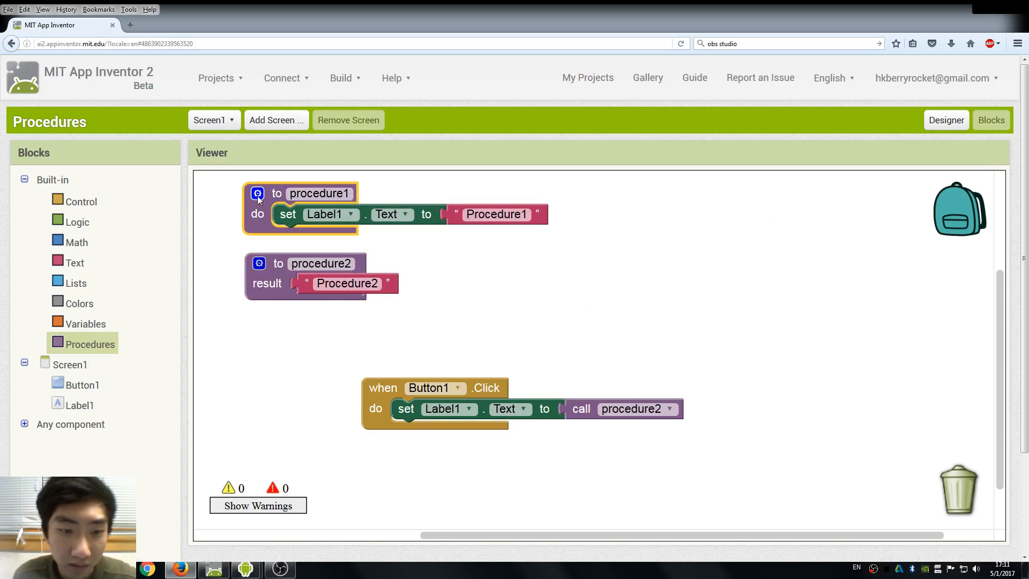
- Add input x to procedure1 and plug 'get x' into the Label1.Text socket
click(257, 194)
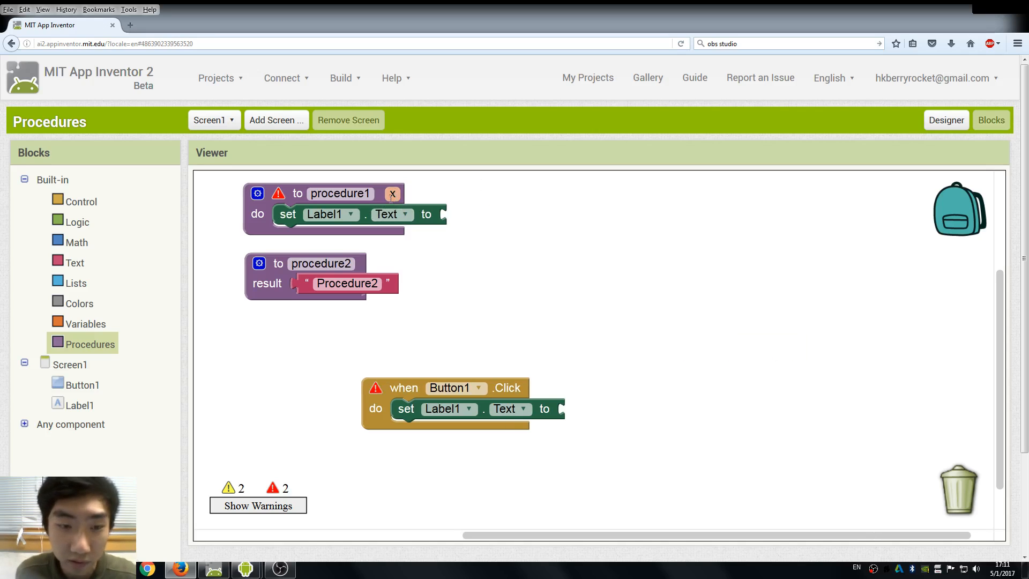
click(392, 194)
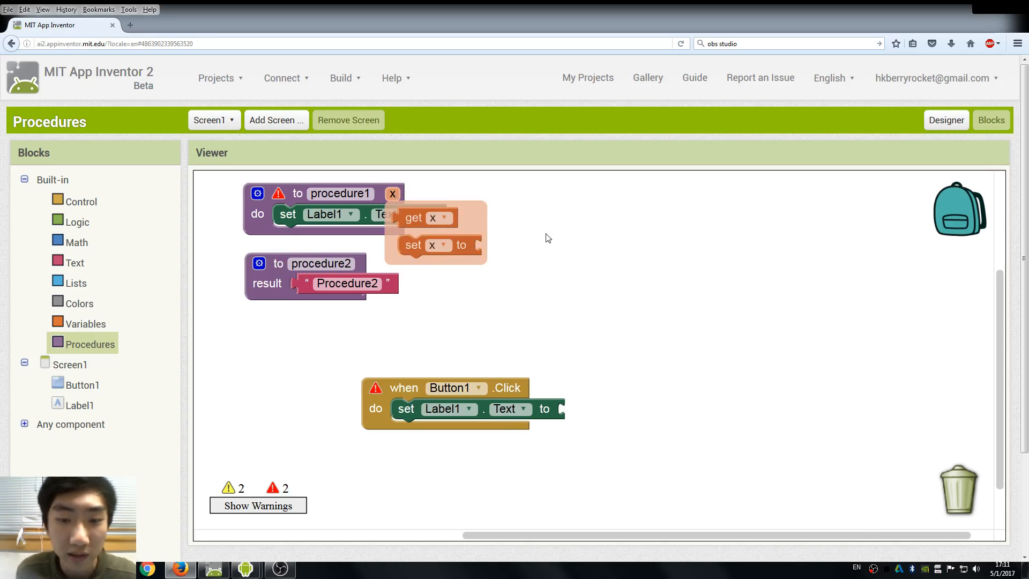
drag(414, 217, 469, 213)
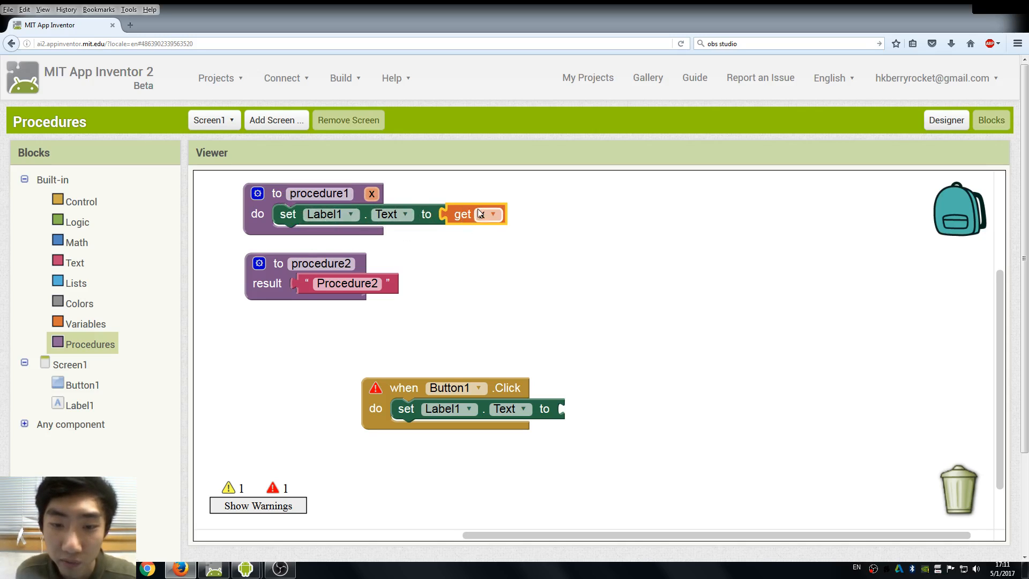
click(483, 215)
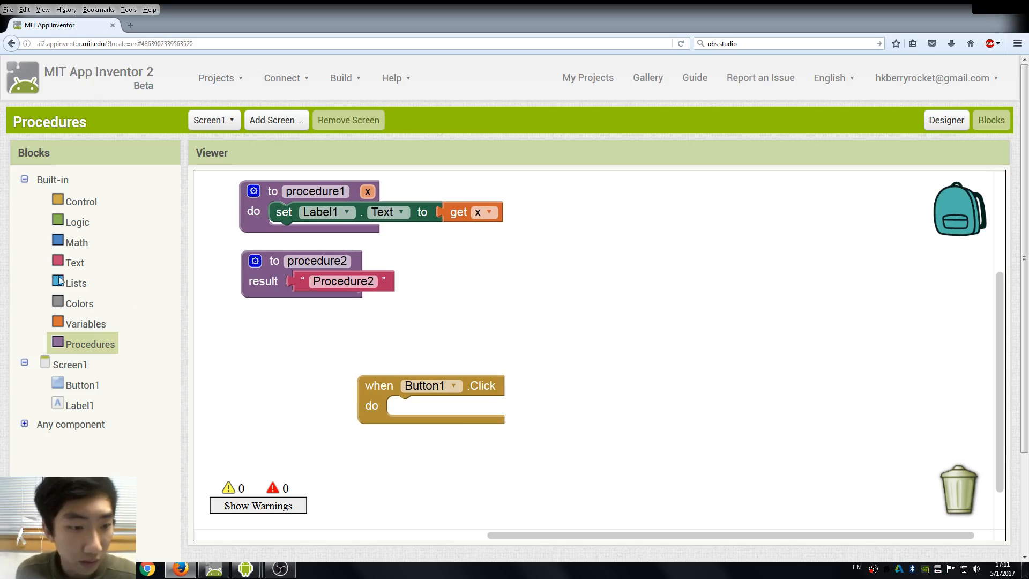
- Call procedure1 from Button1.Click with the text 'Testing input X' as x
click(91, 344)
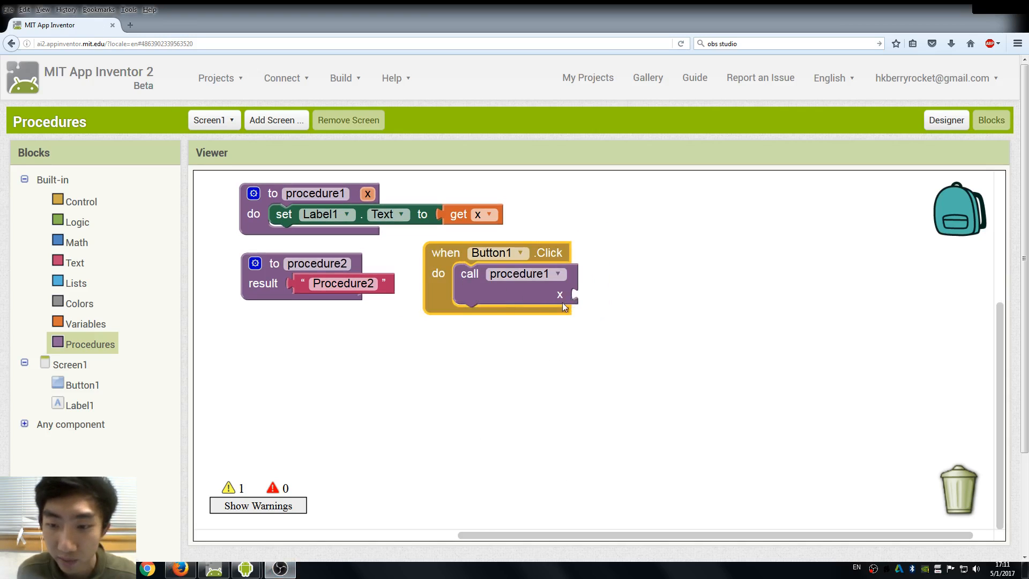
mouse_move(647, 283)
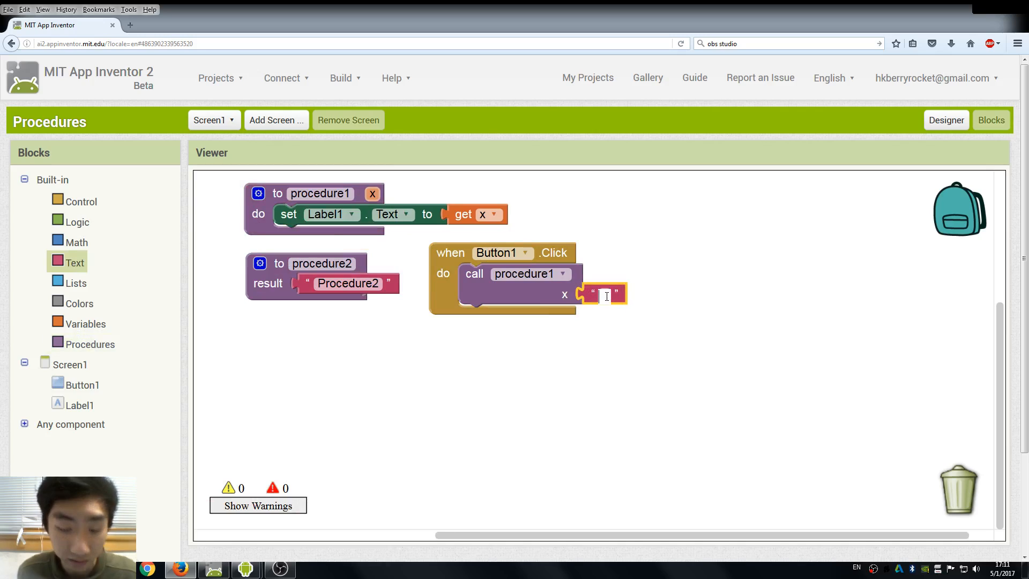
text(Tês)
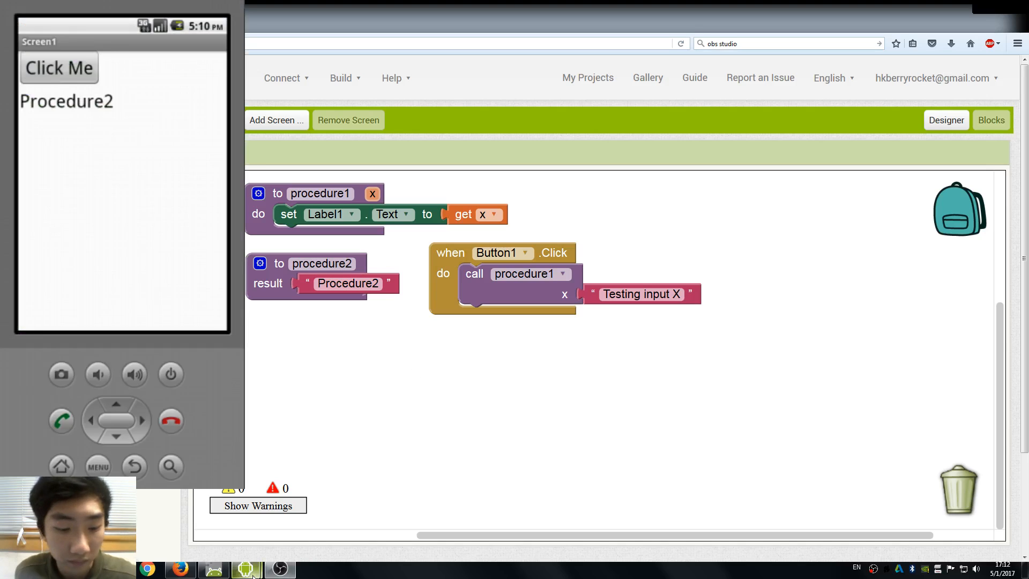
- Tap Click Me in the emulator so the label reads 'Testing input X'
click(59, 69)
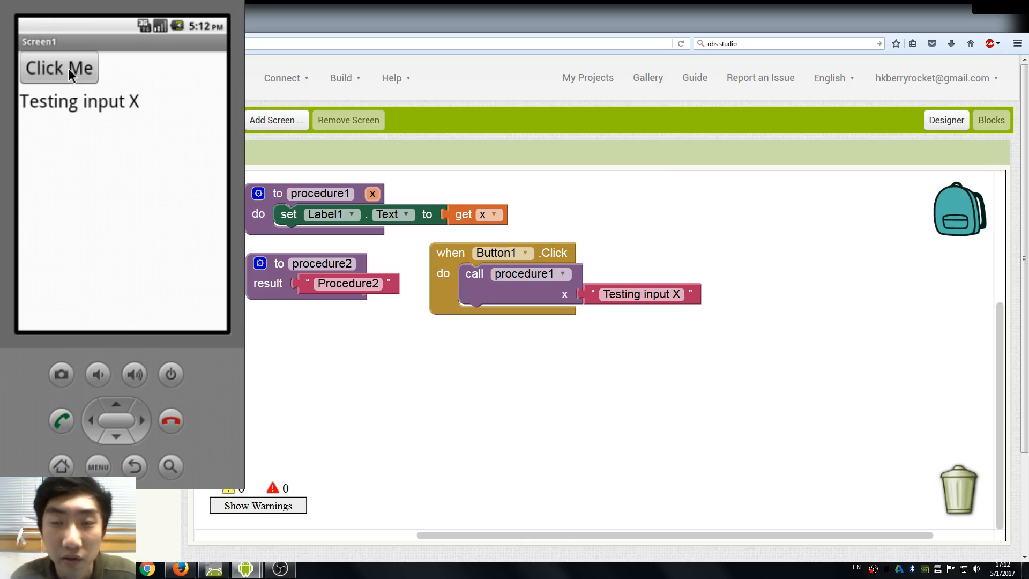
mouse_move(80, 83)
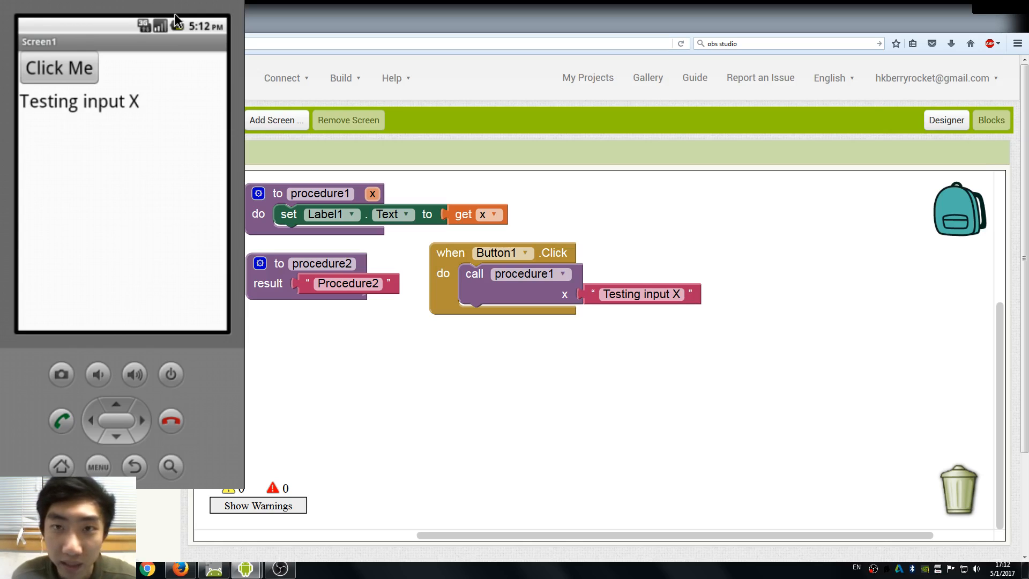
mouse_move(364, 90)
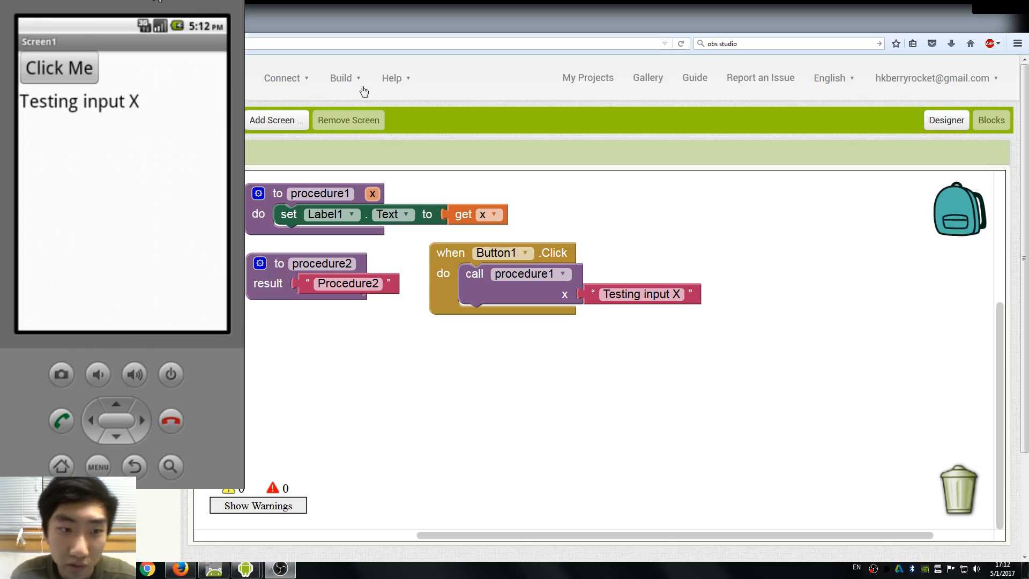
mouse_move(390, 100)
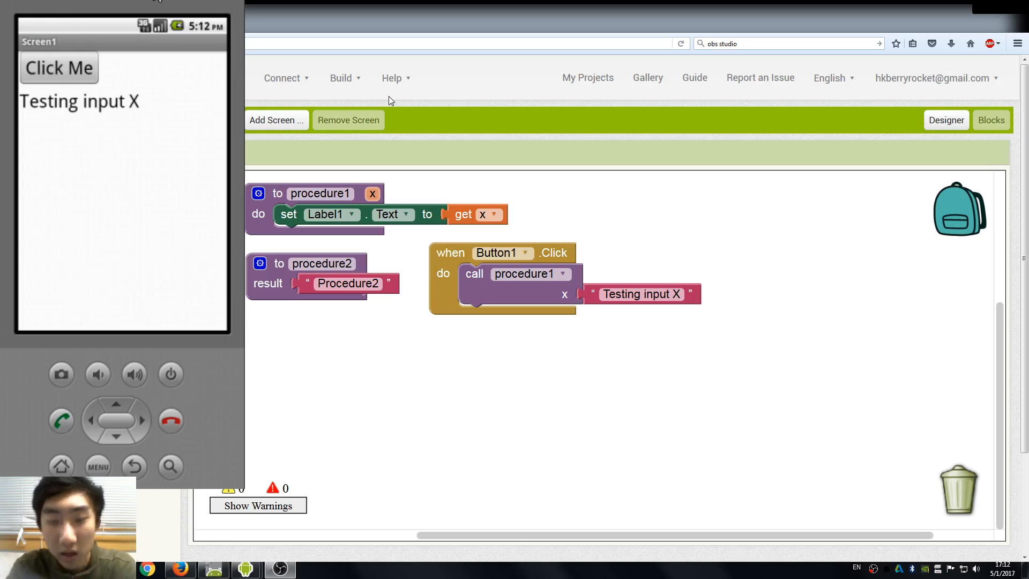